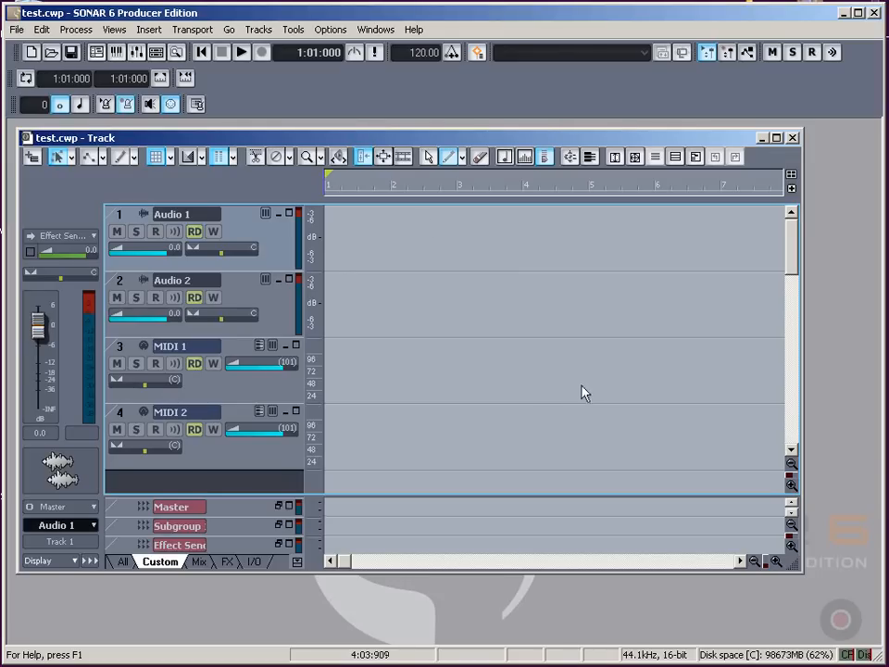
Open Options > Audio to see the enabled Sound Blaster input and output drivers
left_click(330, 28)
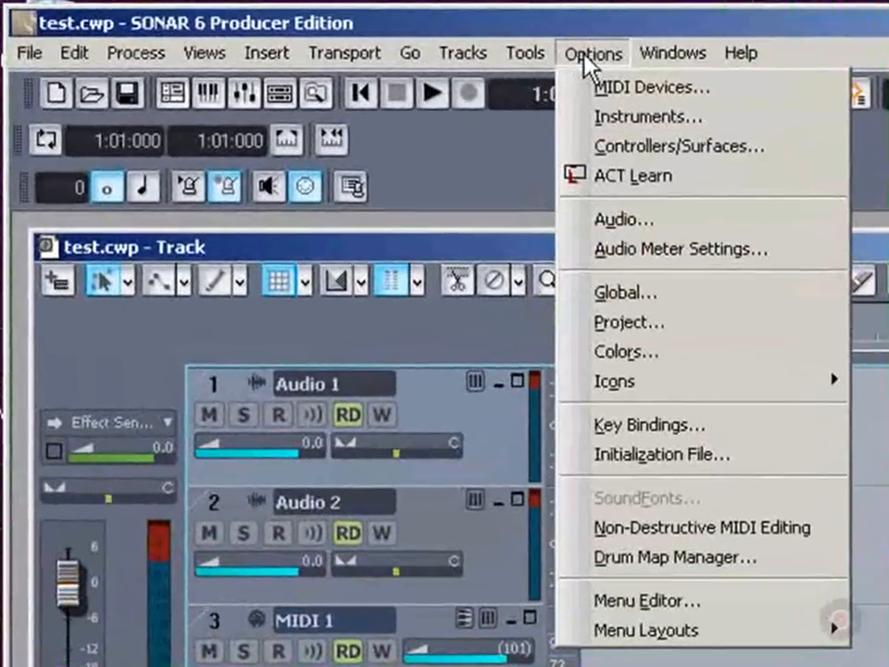
mouse_move(645, 219)
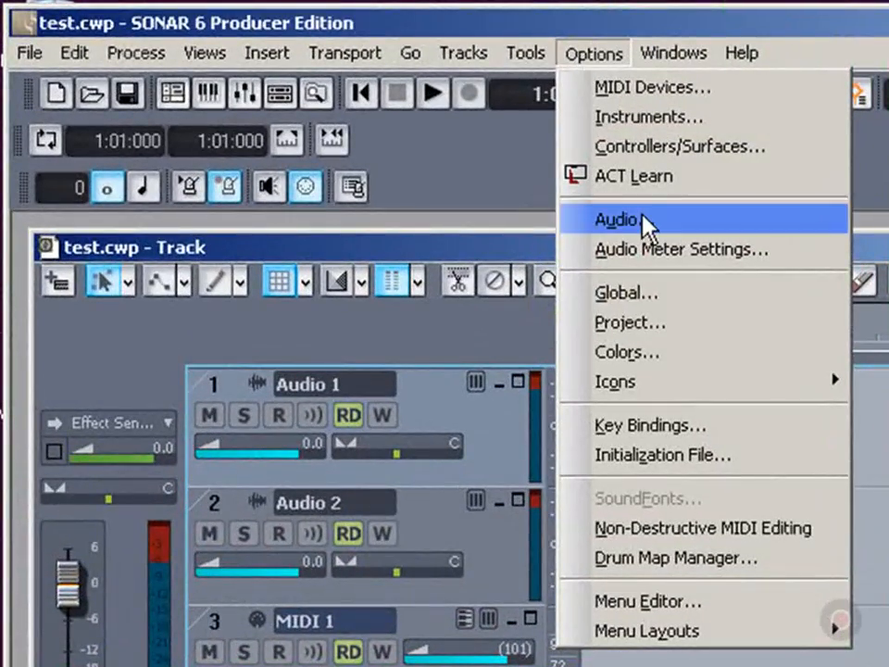
left_click(613, 220)
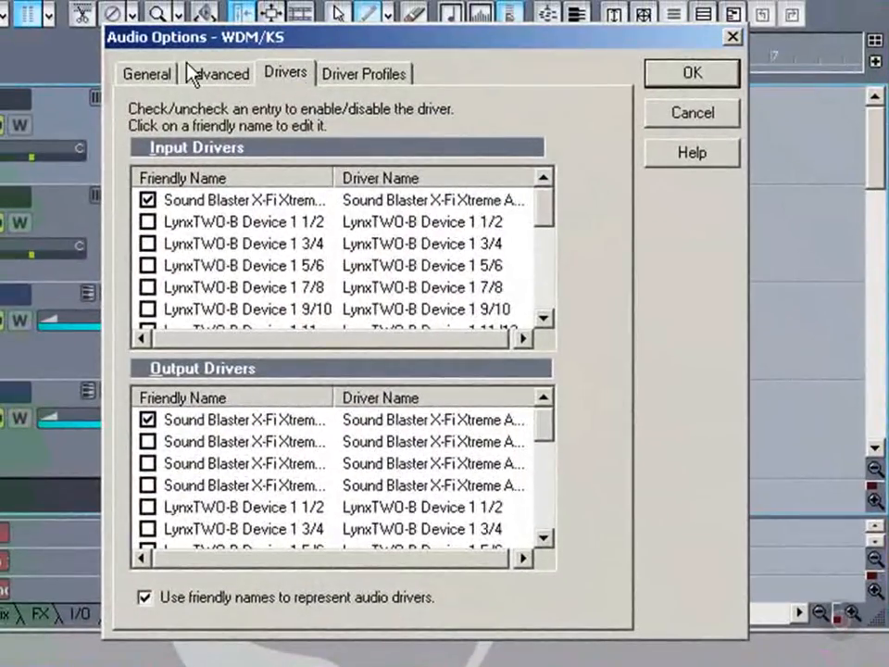
Show the General tab: Sound Blaster timing masters, 24-bit depth, 92.9 ms latency
left_click(148, 73)
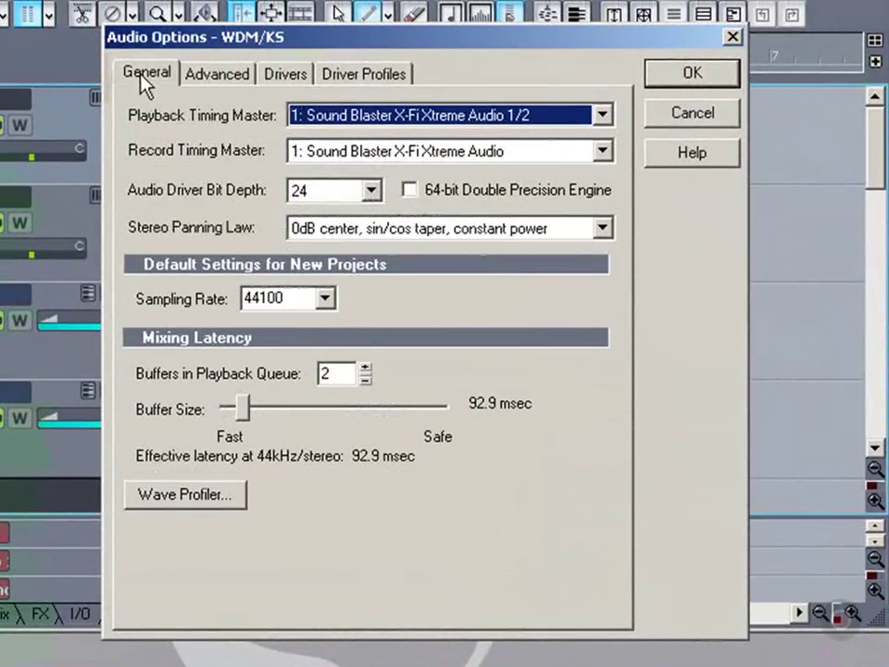
mouse_move(281, 172)
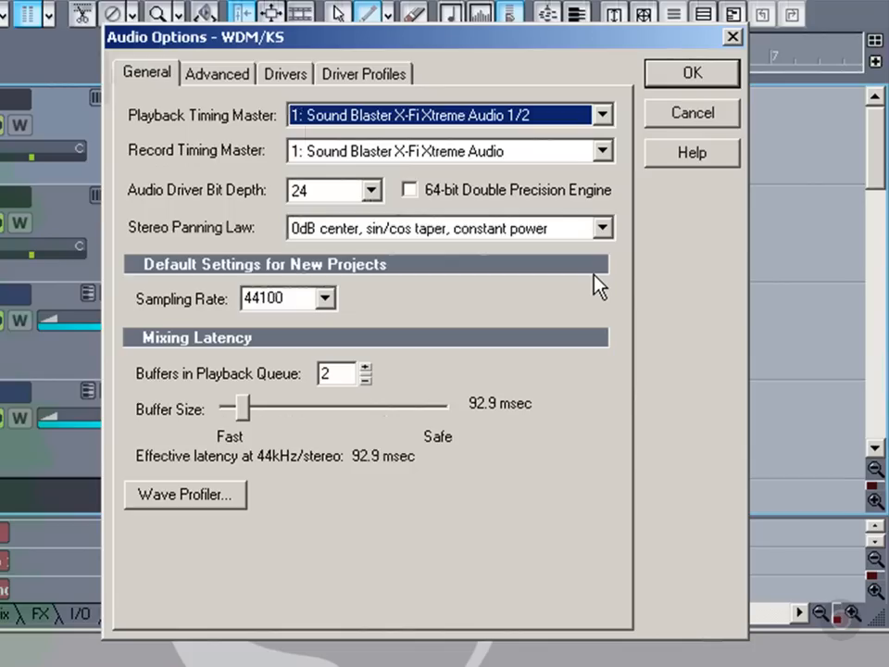
mouse_move(445, 463)
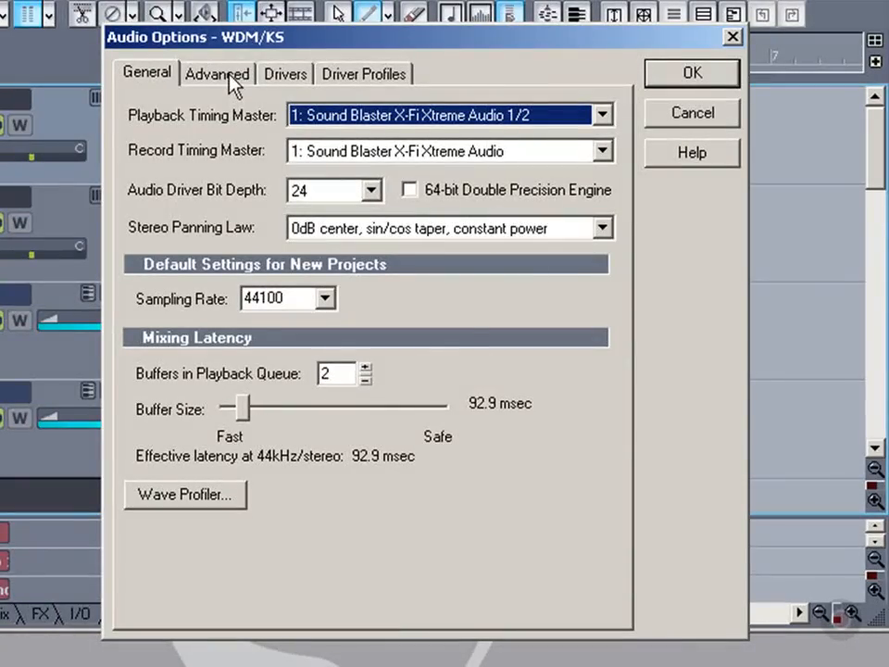
On the Advanced tab, change Driver Mode from WDM/KS to ASIO
left_click(217, 74)
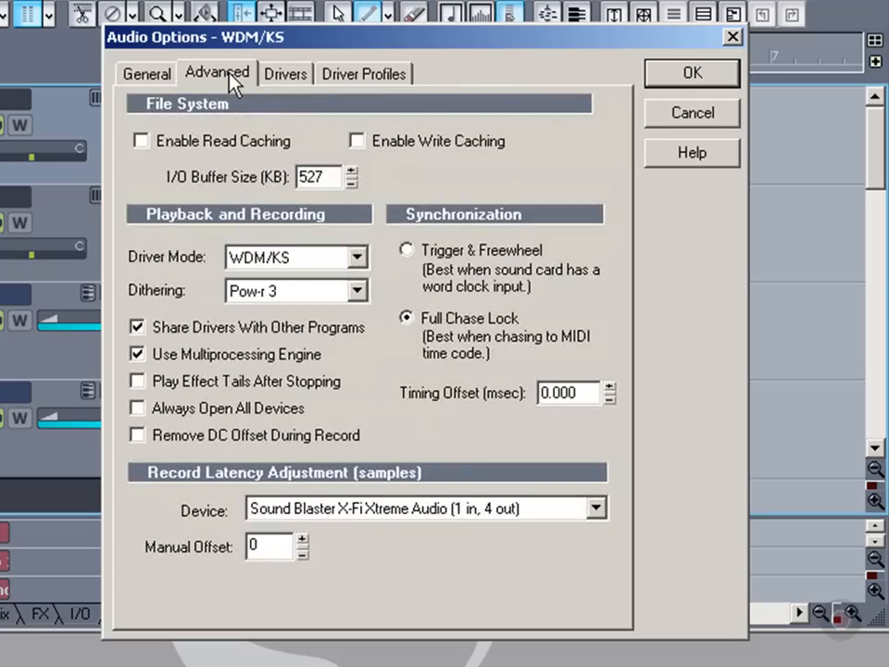
mouse_move(205, 274)
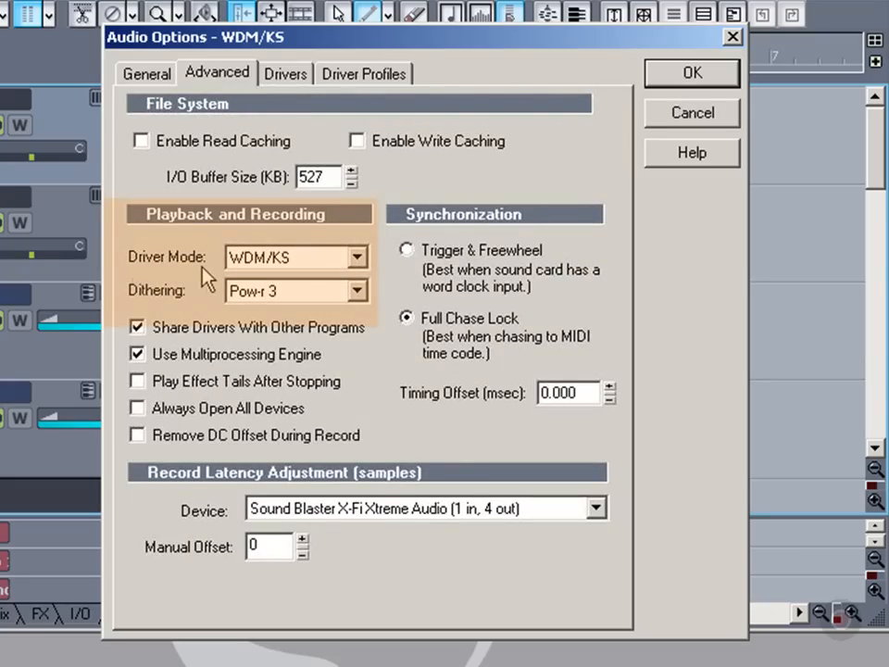
mouse_move(252, 271)
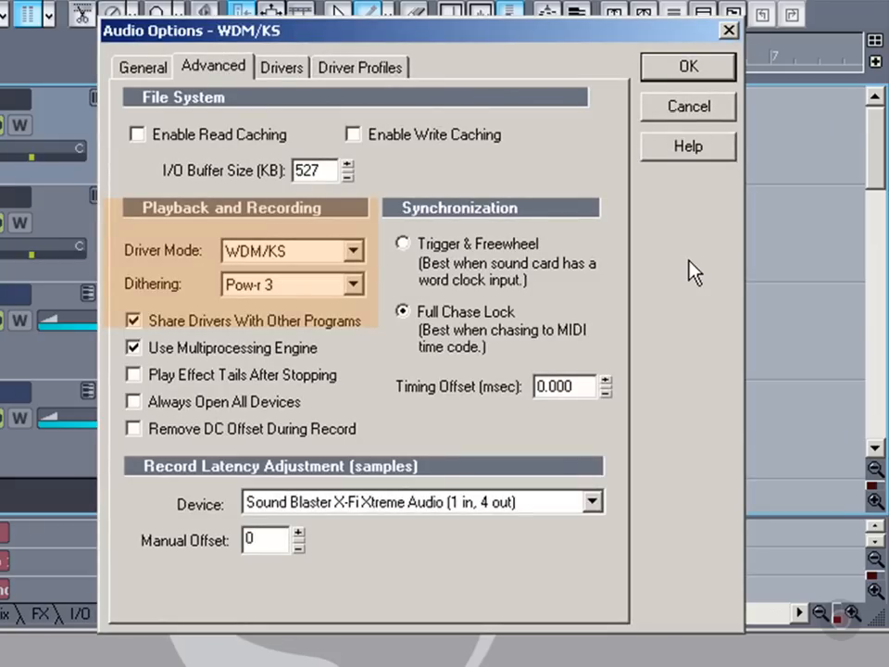
mouse_move(207, 225)
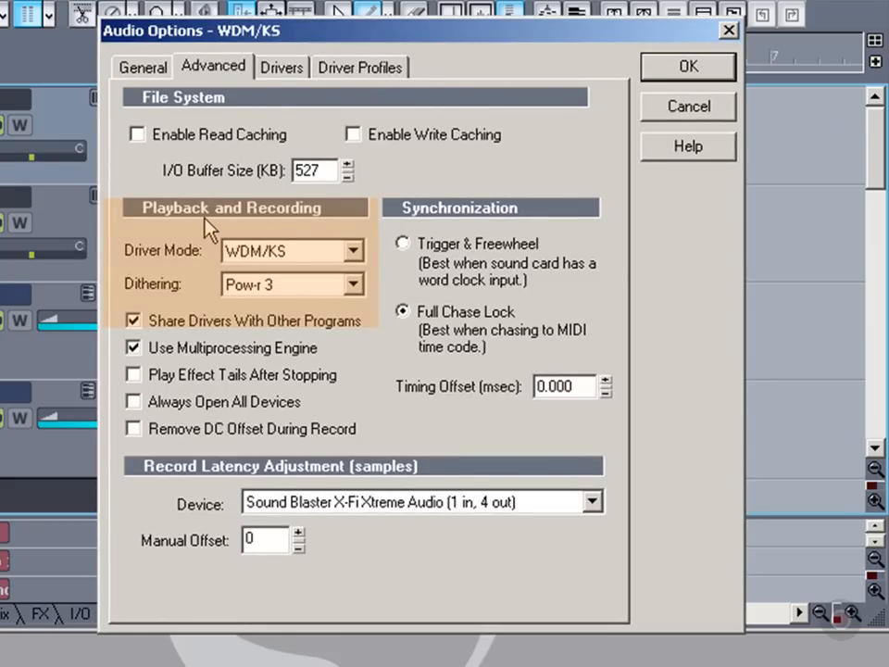
mouse_move(167, 262)
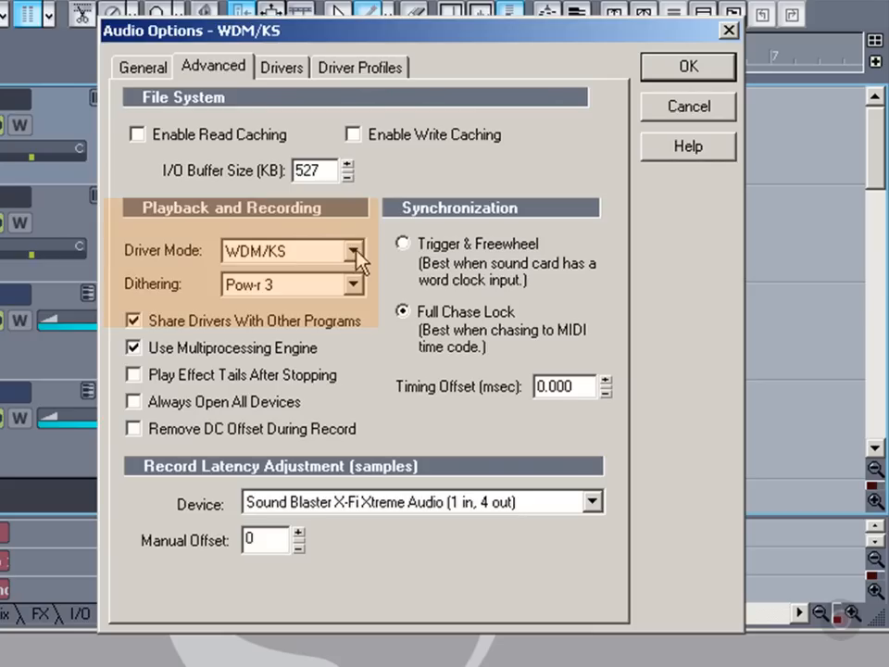
left_click(352, 250)
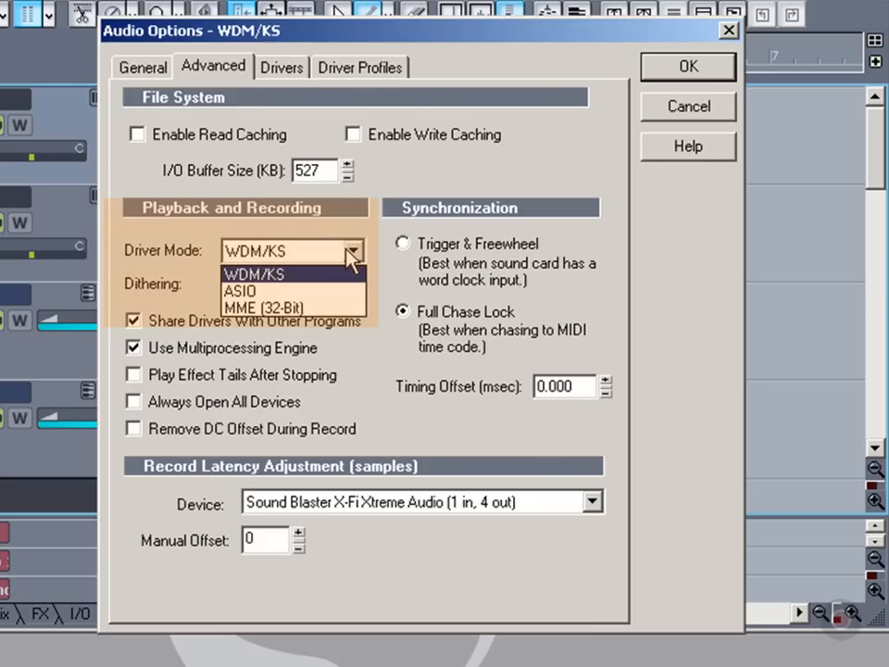
left_click(278, 274)
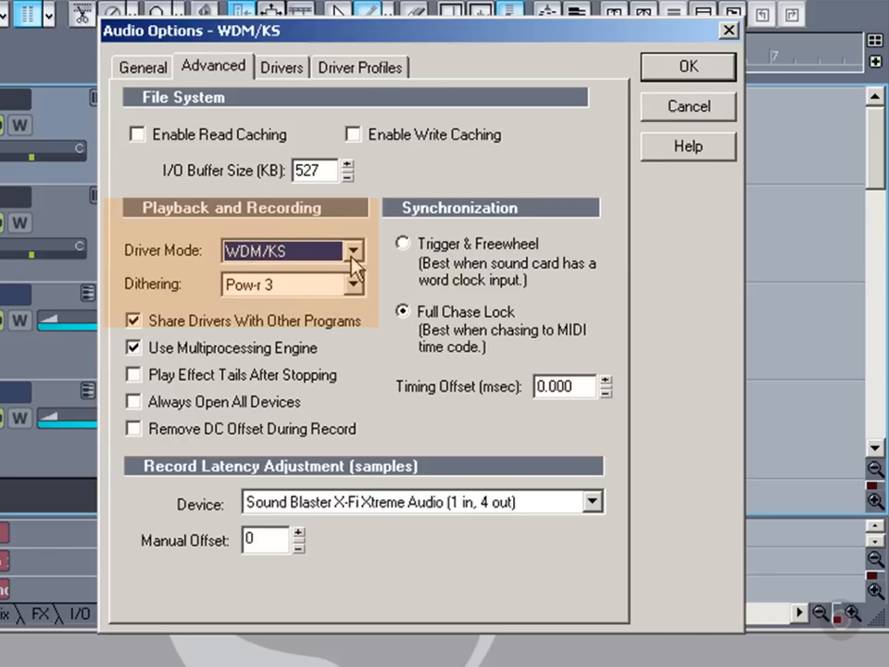
left_click(352, 250)
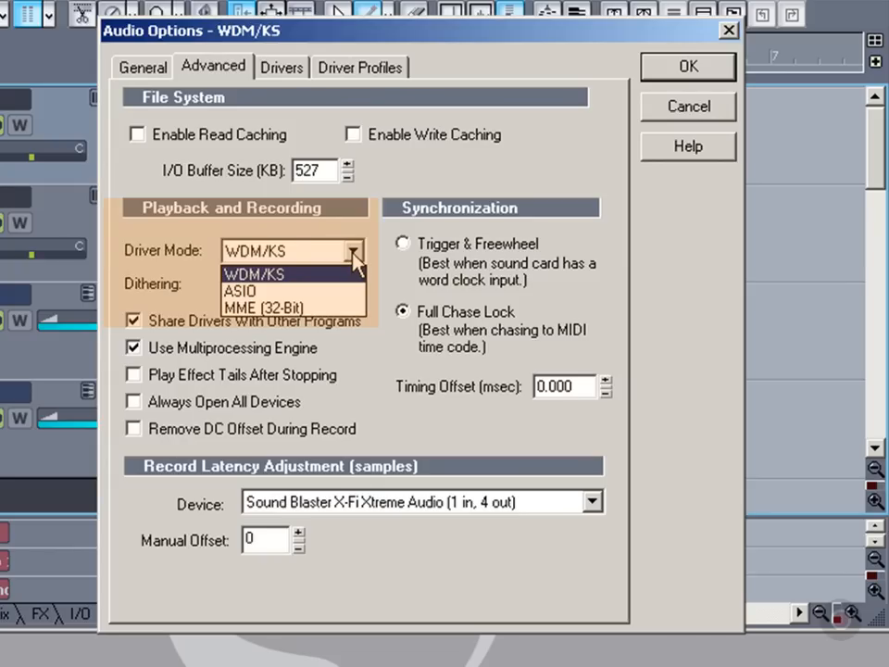
left_click(240, 290)
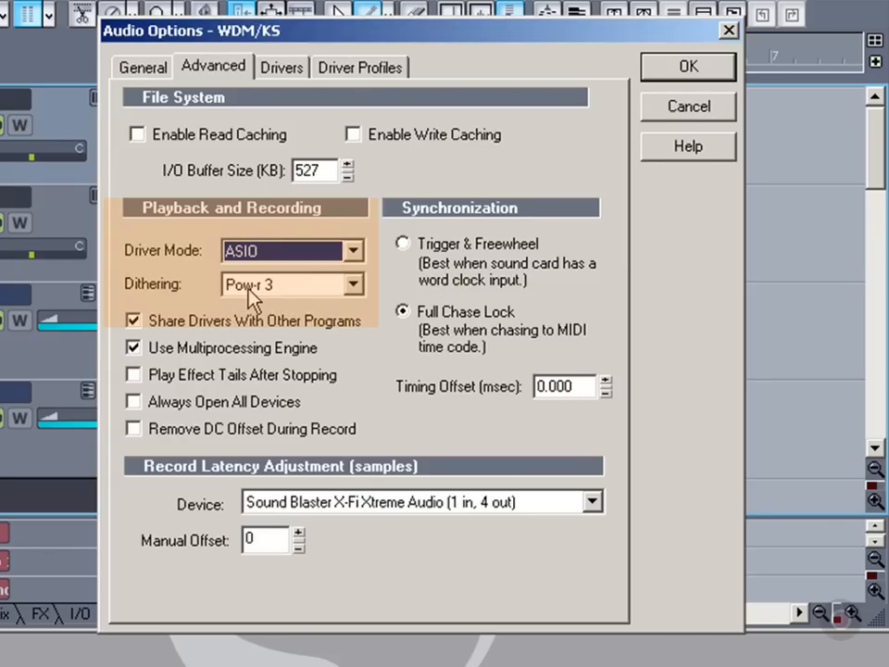
mouse_move(293, 502)
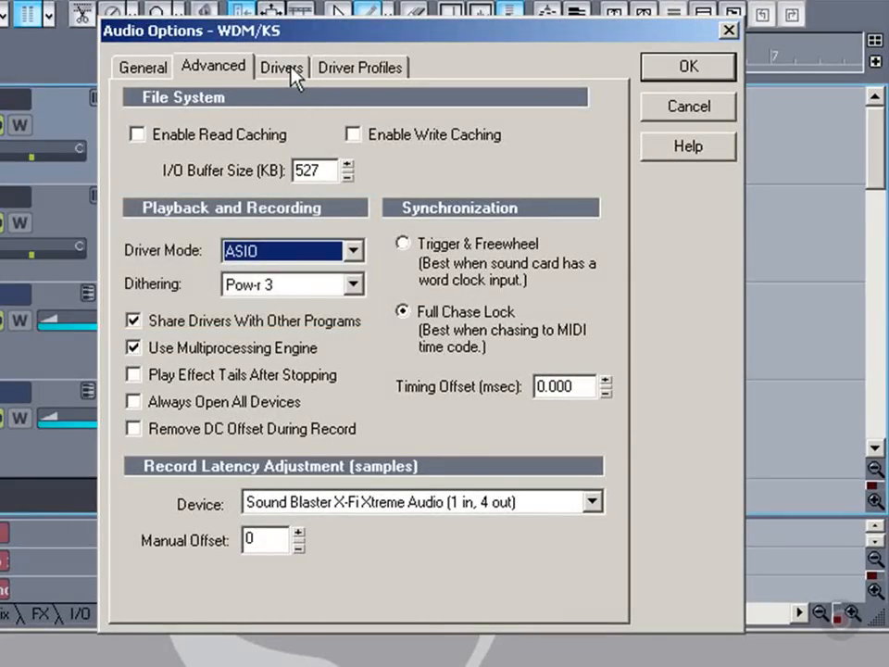
On the Drivers tab, enable Fast Track Pro In 1/2 and disable Fast Track Pro In S/PDIF
left_click(282, 66)
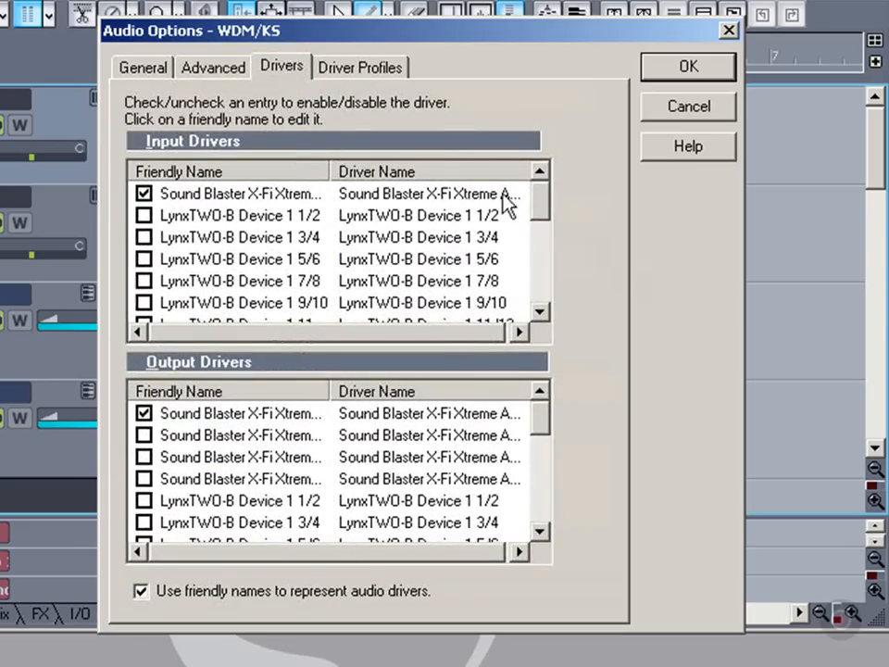
mouse_move(545, 213)
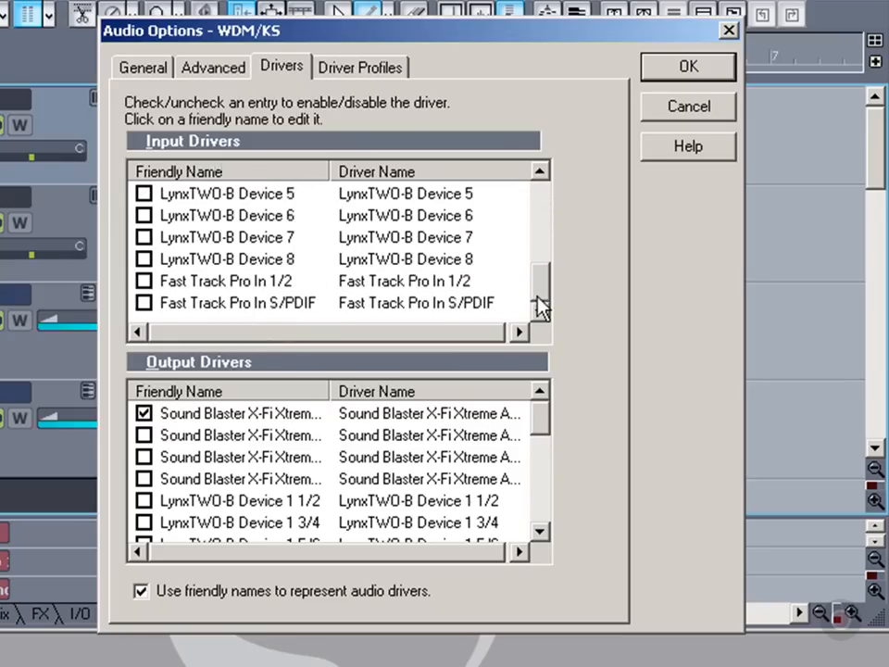
scroll("down", 3)
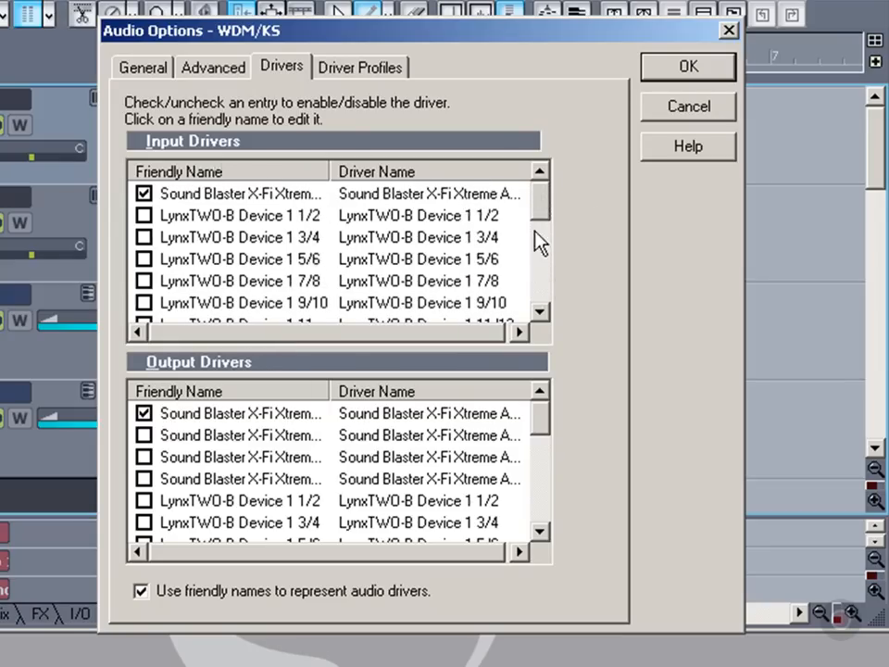
scroll("down", 3)
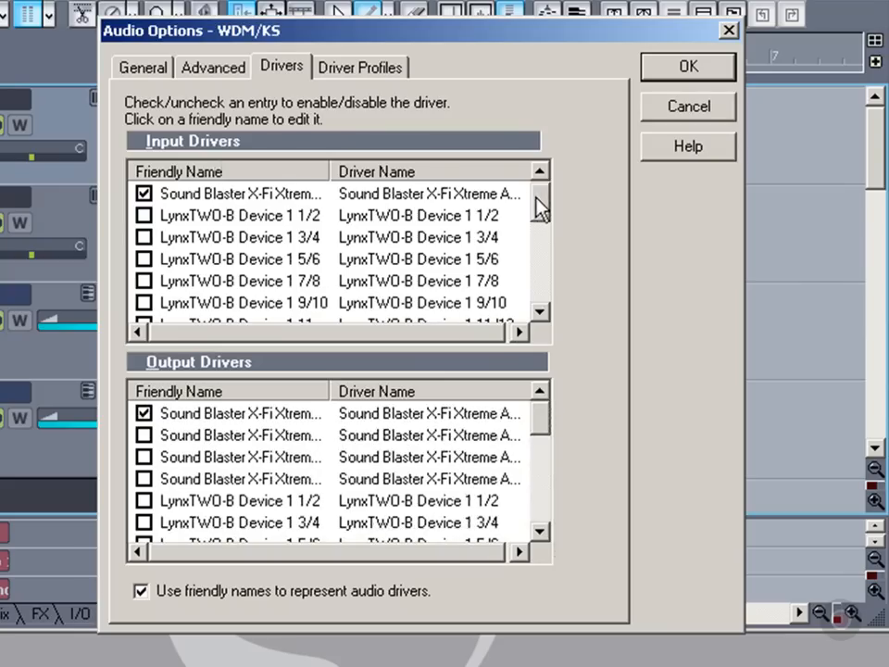
scroll("down", 3)
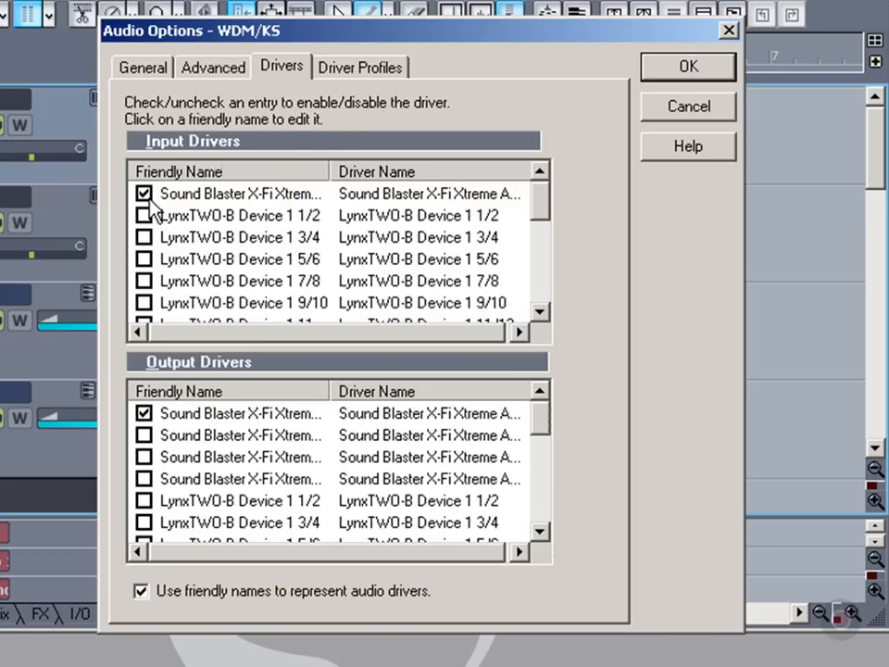
left_click(144, 193)
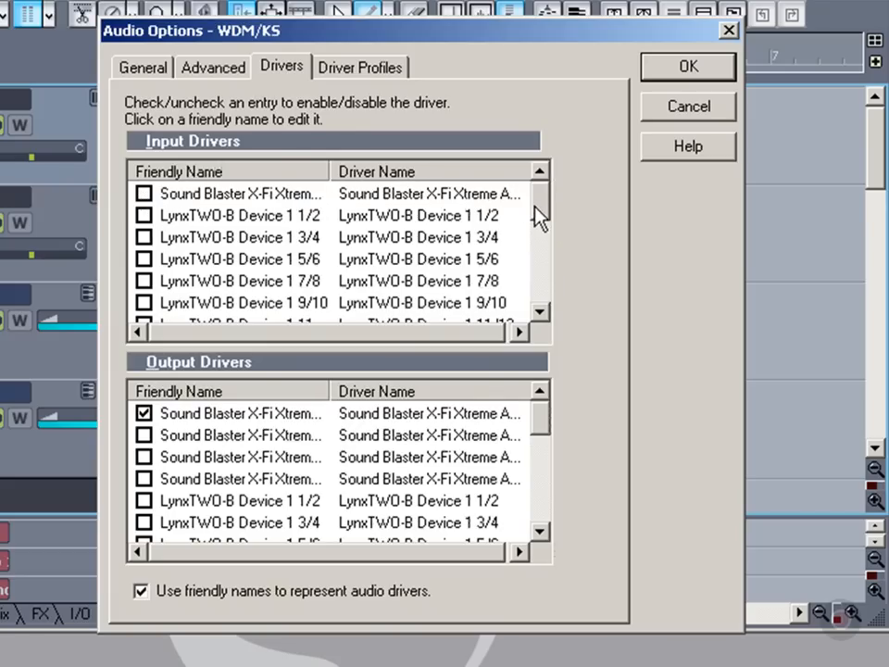
scroll("down", 3)
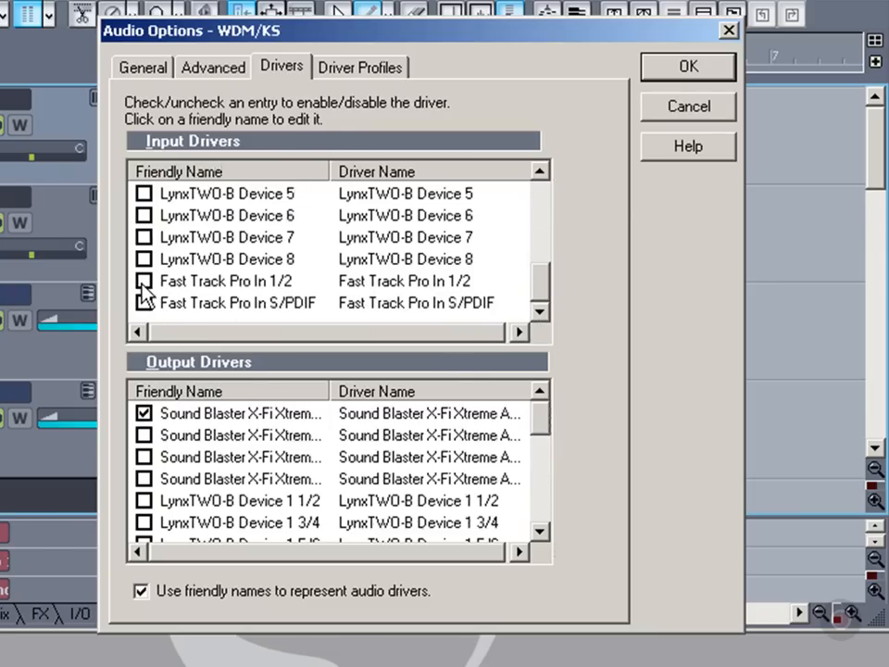
left_click(145, 280)
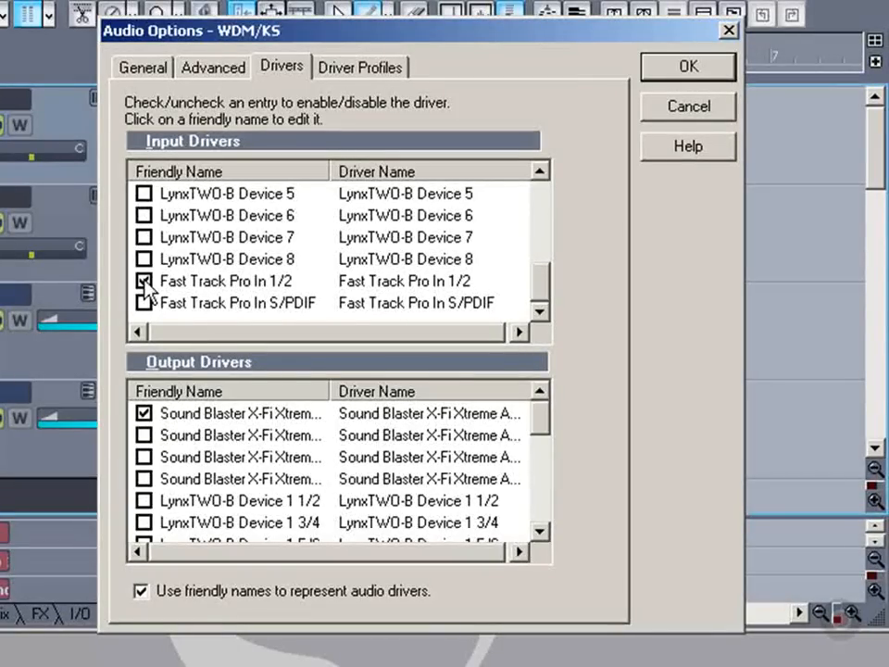
left_click(143, 280)
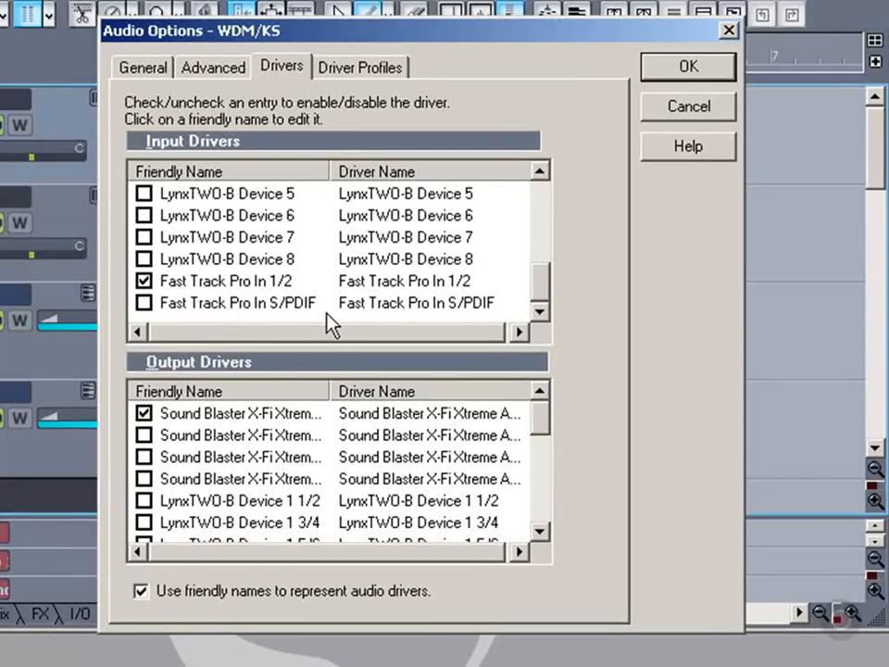
mouse_move(283, 317)
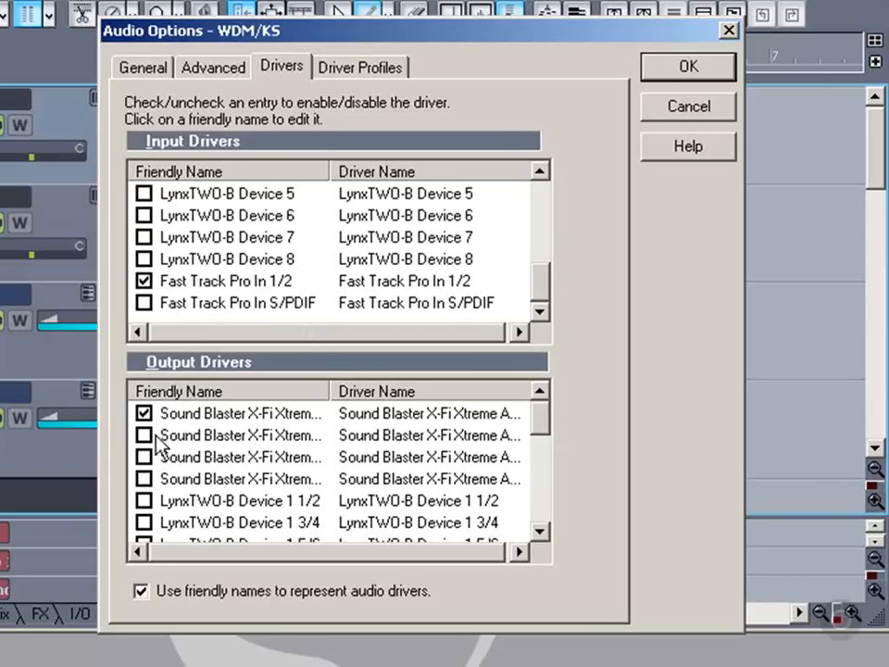
Disable the Sound Blaster output driver and enable Fast Track Pro Out 1/2
left_click(144, 413)
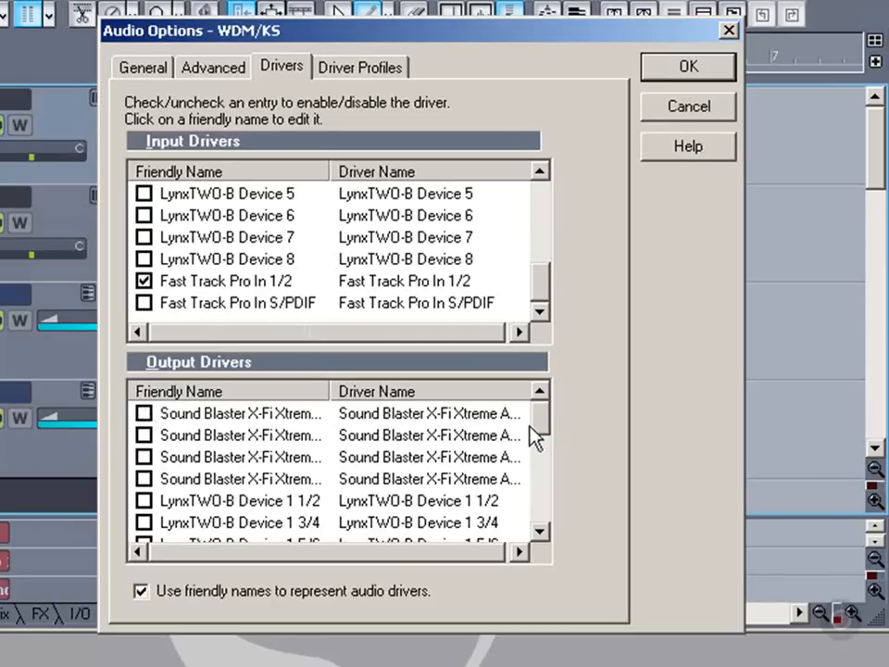
scroll("down", 3)
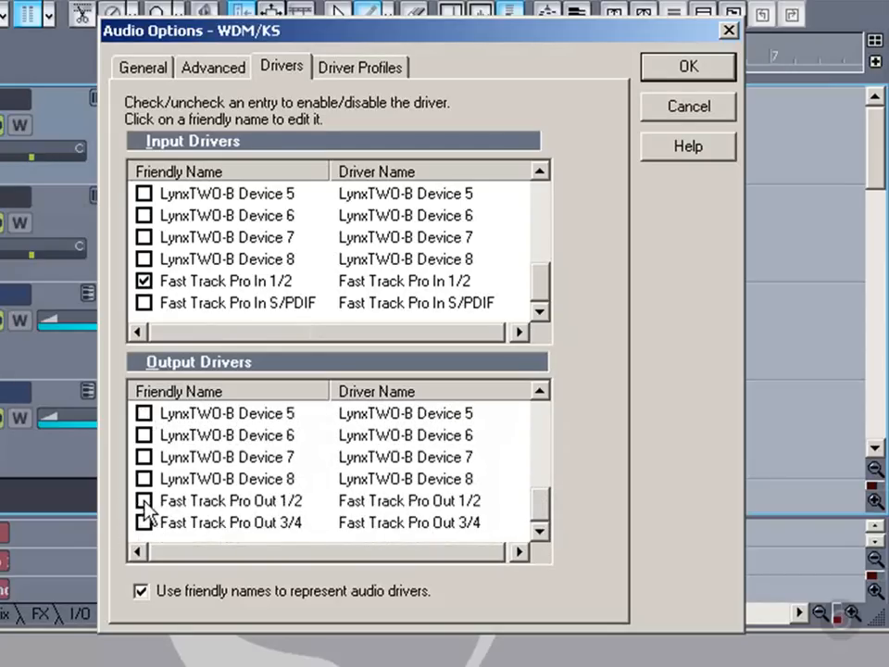
left_click(144, 500)
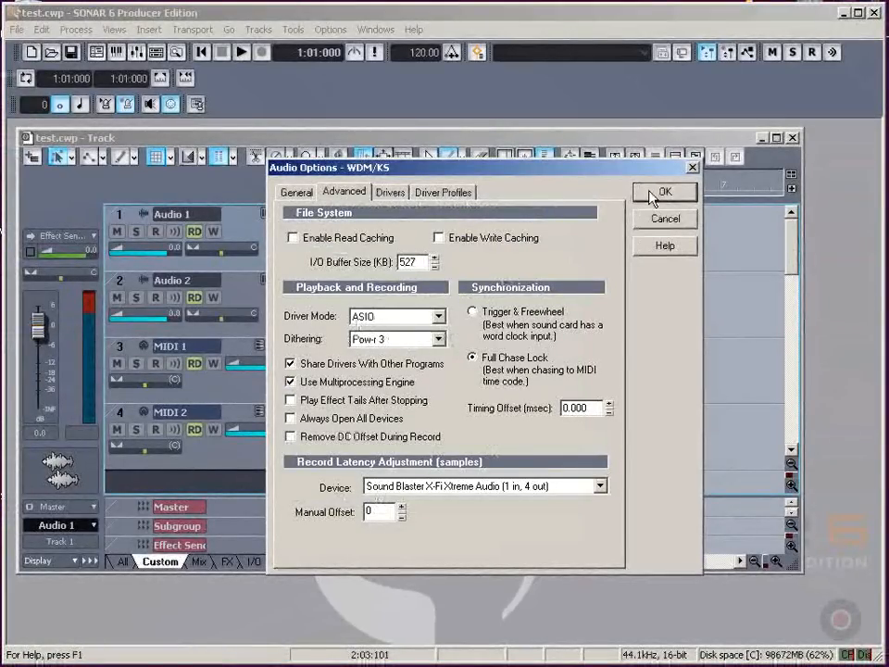
Confirm Audio Options, acknowledge the restart notice and disable the Sound Blaster driver
left_click(665, 191)
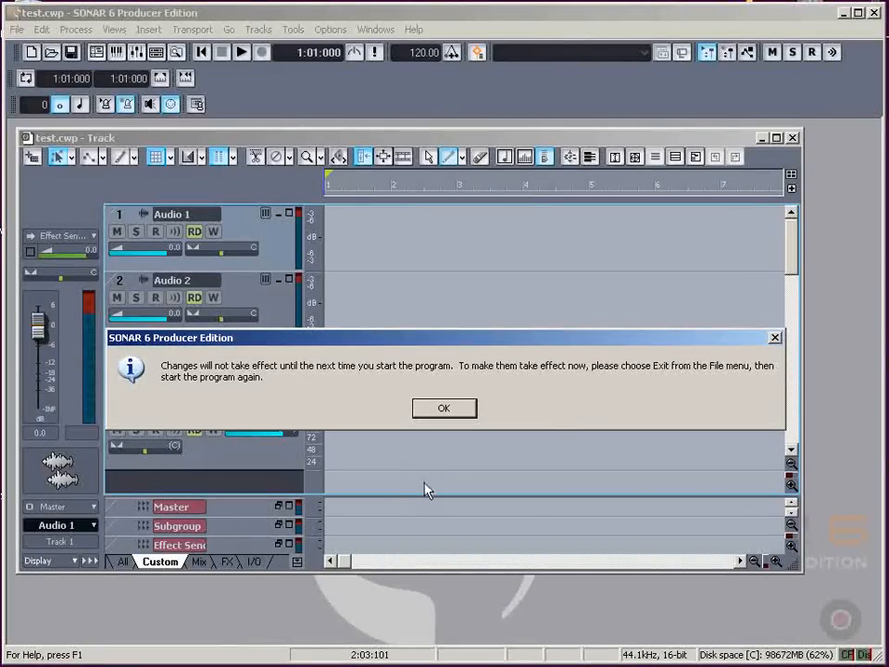
mouse_move(273, 229)
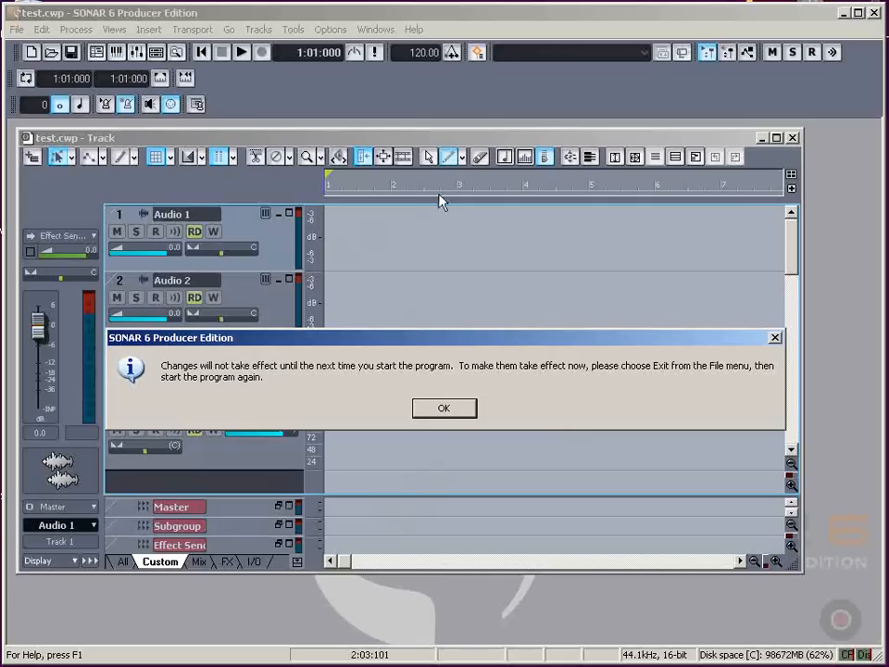
left_click(443, 407)
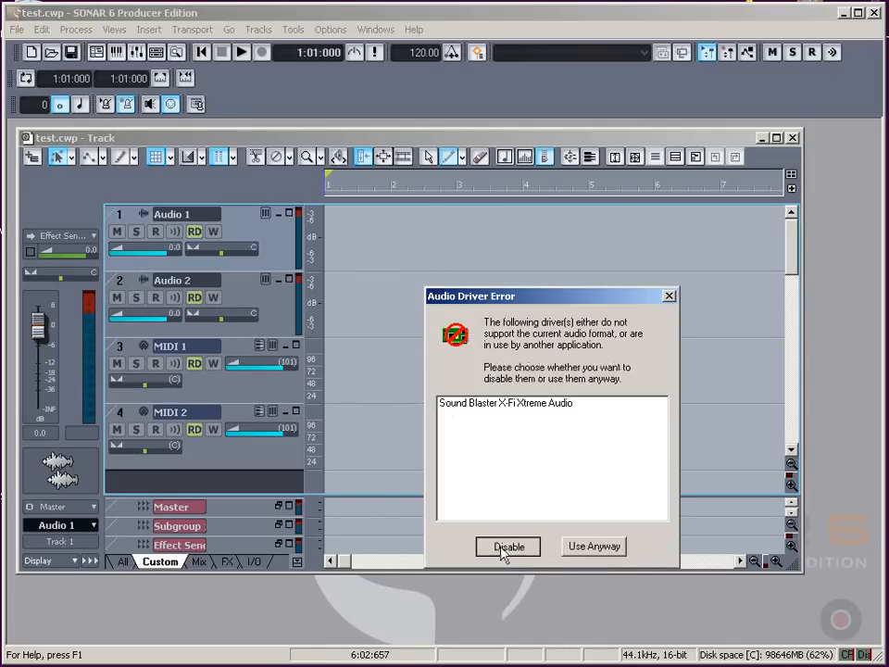
left_click(507, 546)
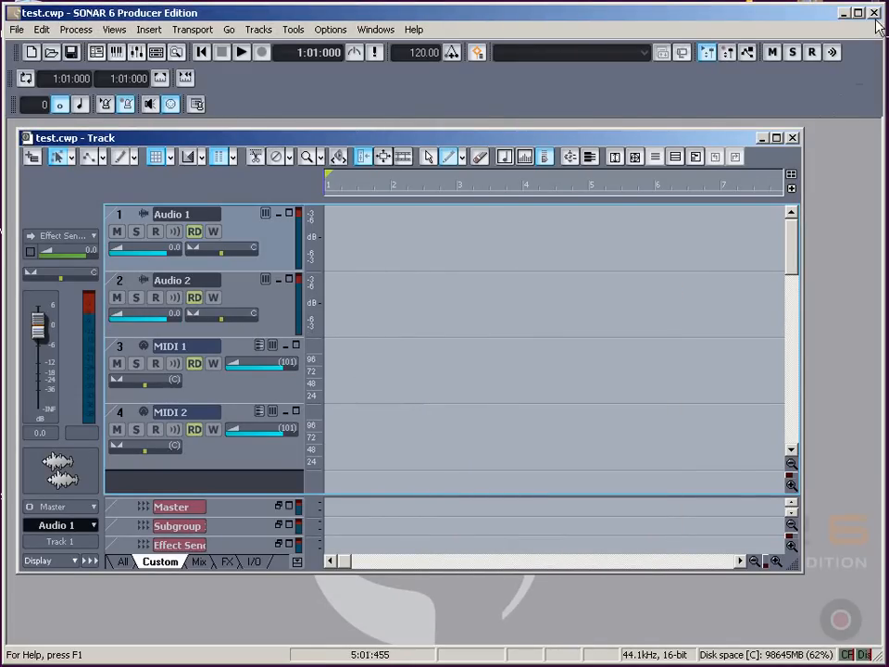
Quit and relaunch SONAR from its desktop shortcut, dismissing the Tip of the Day
left_click(872, 13)
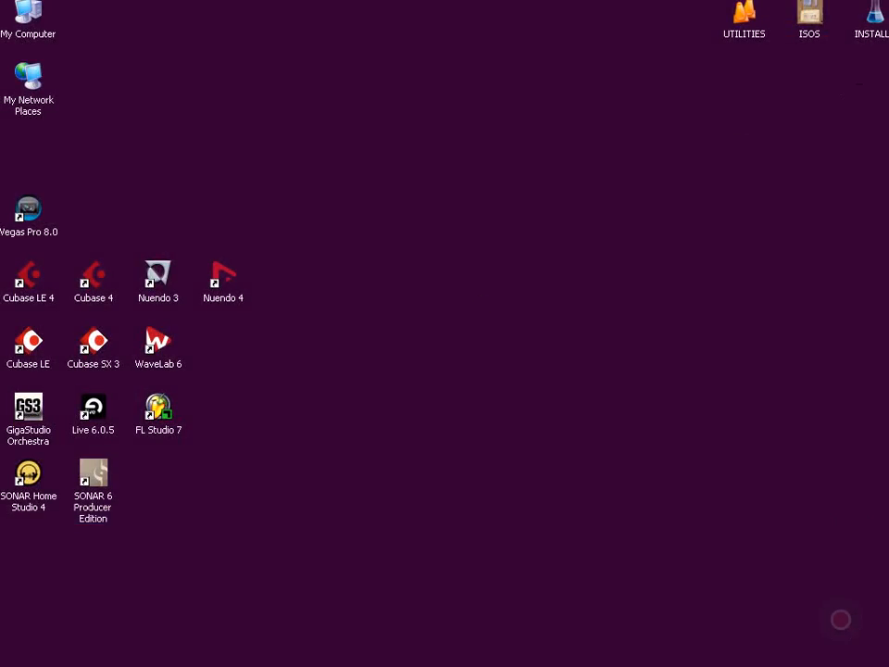
double_click(92, 475)
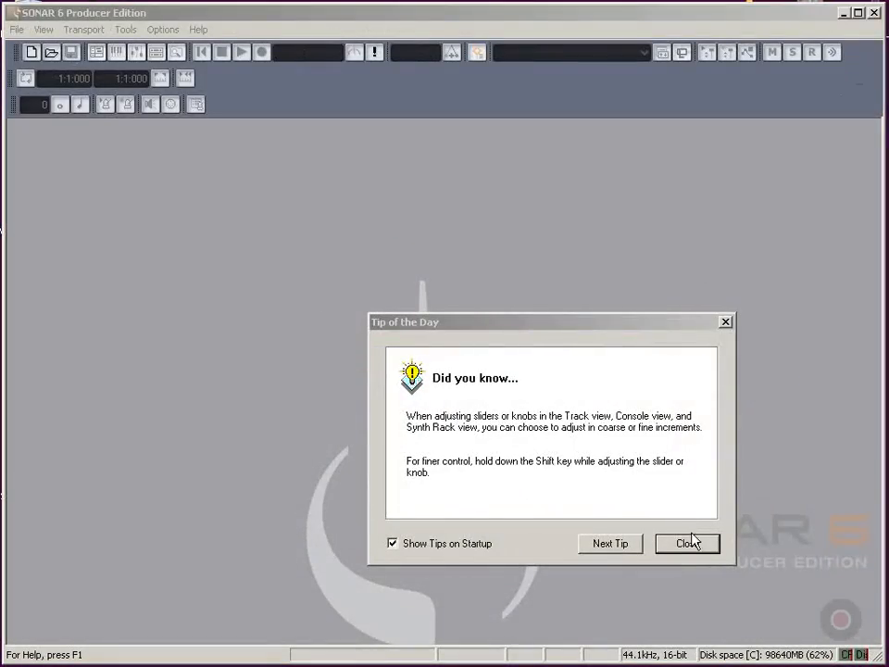
left_click(687, 543)
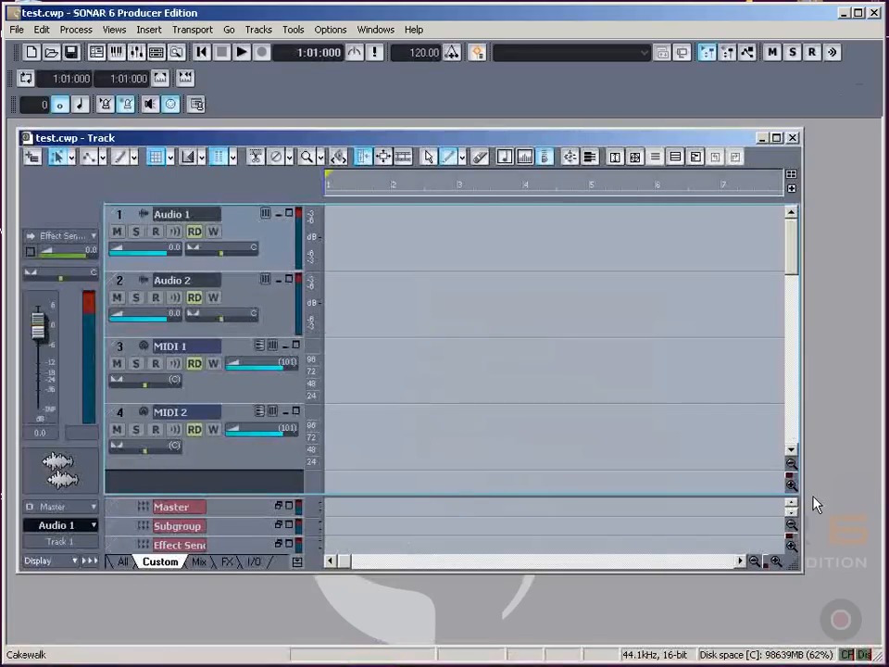
Reopen Options > Audio and view the Drivers tab showing the ASIO4ALL input enabled
left_click(330, 29)
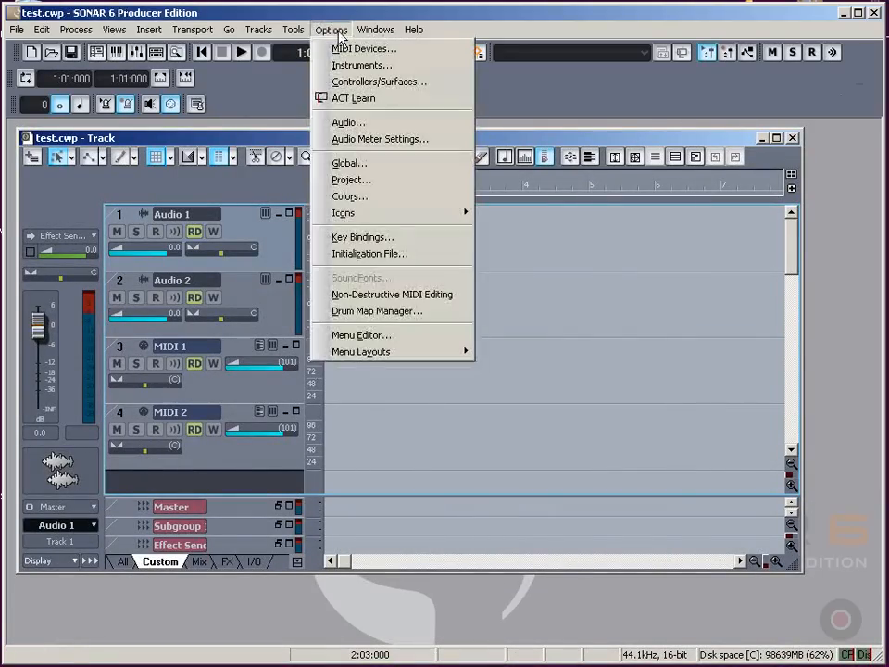
mouse_move(361, 121)
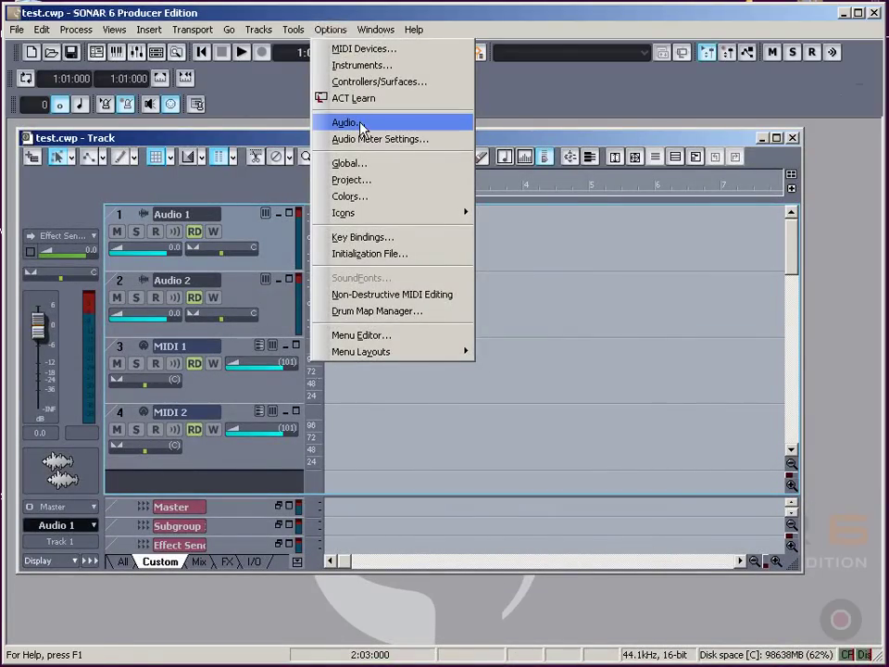
left_click(345, 122)
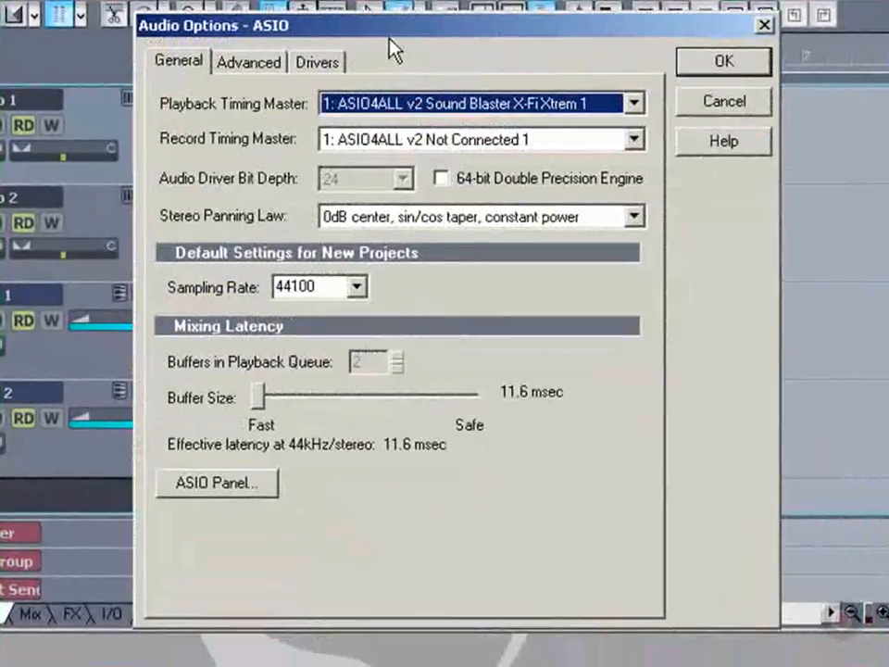
mouse_move(382, 167)
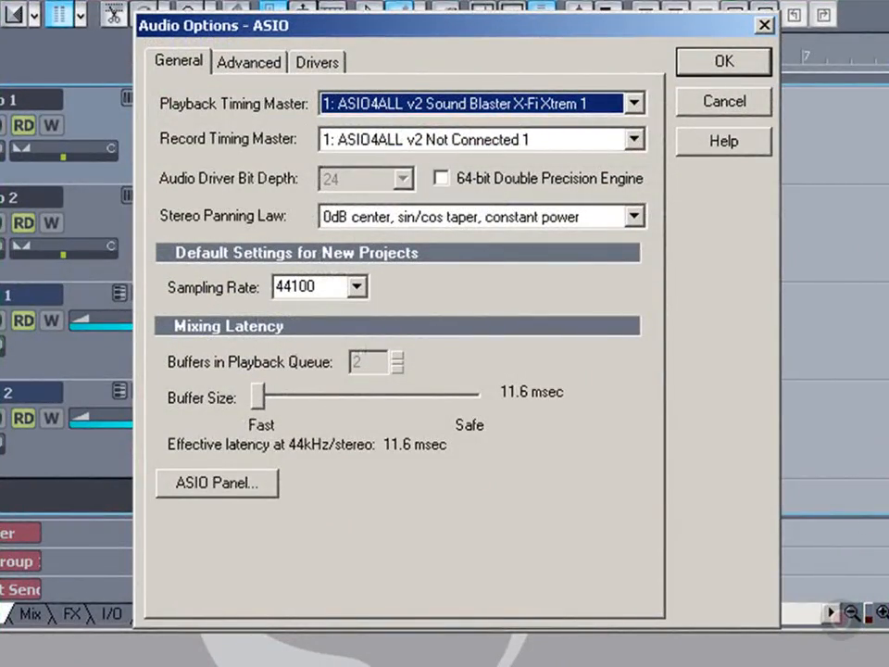
left_click(248, 61)
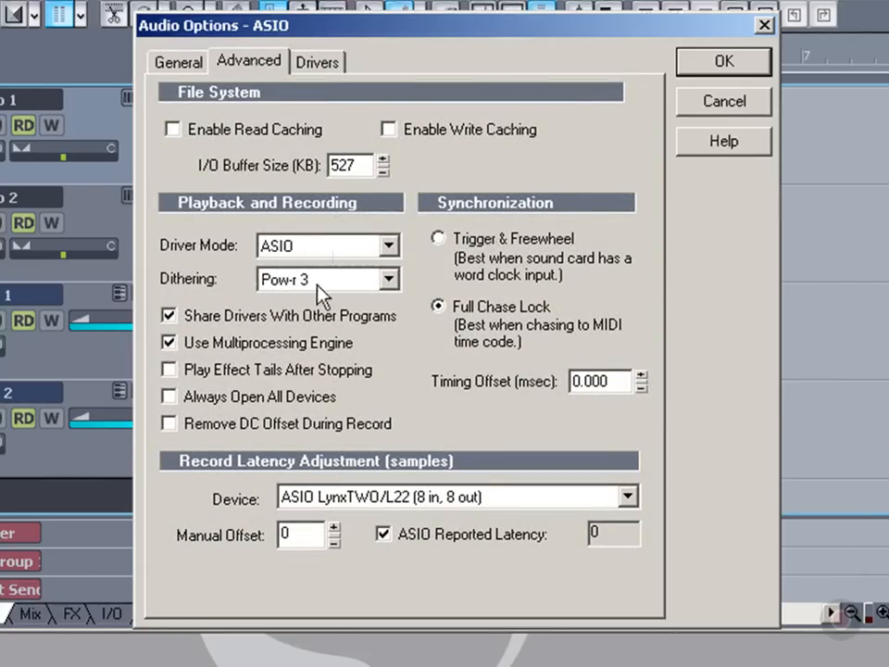
left_click(317, 61)
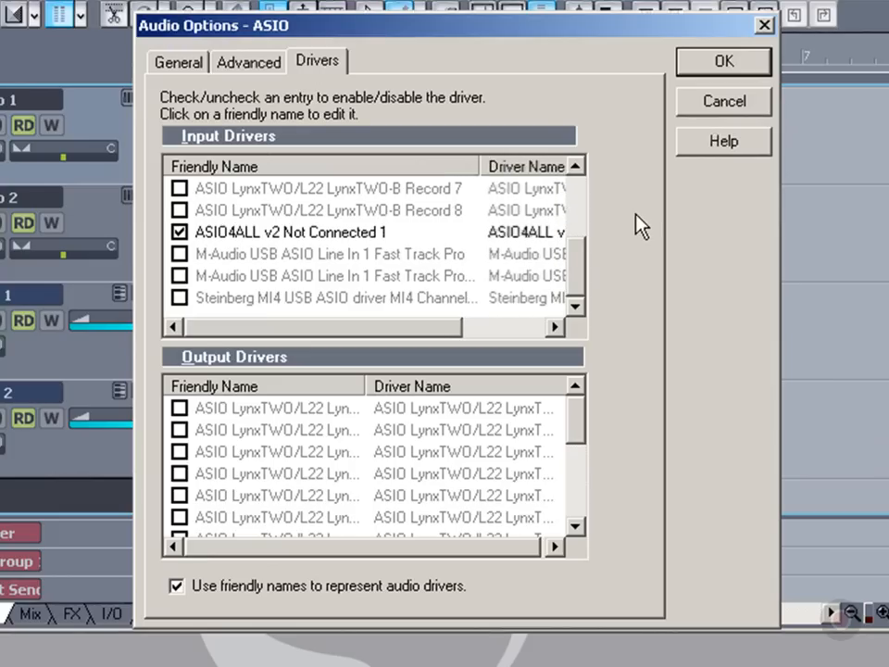
mouse_move(487, 305)
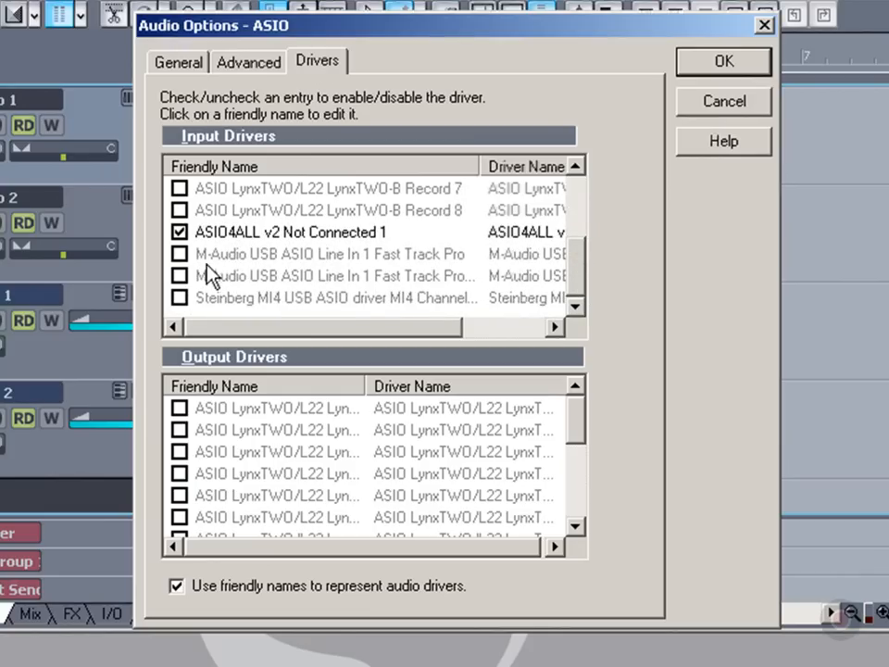
mouse_move(231, 255)
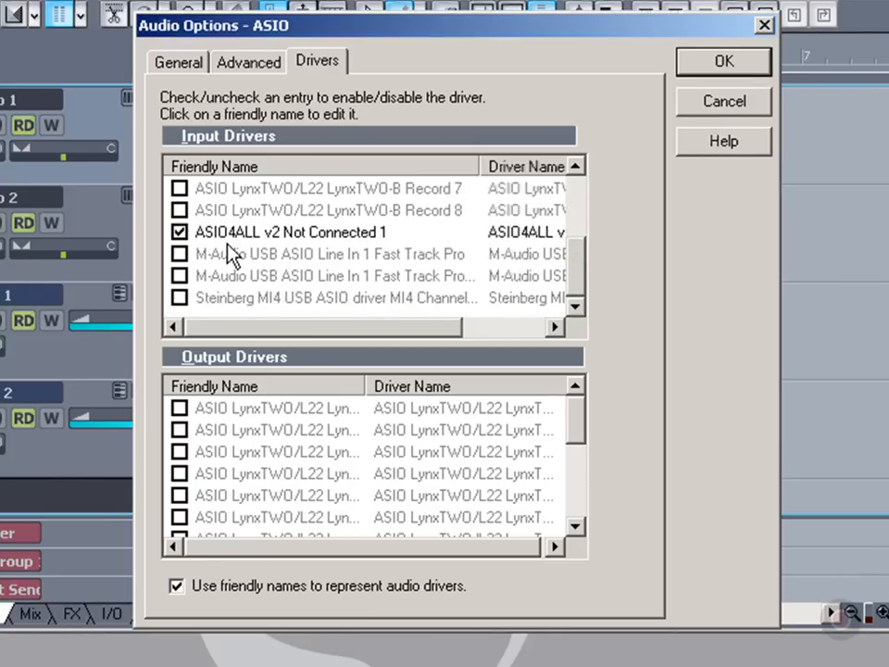
Replace ASIO4ALL drivers with M-Audio Line In 1 Fast Track Pro input and analog output
left_click(179, 231)
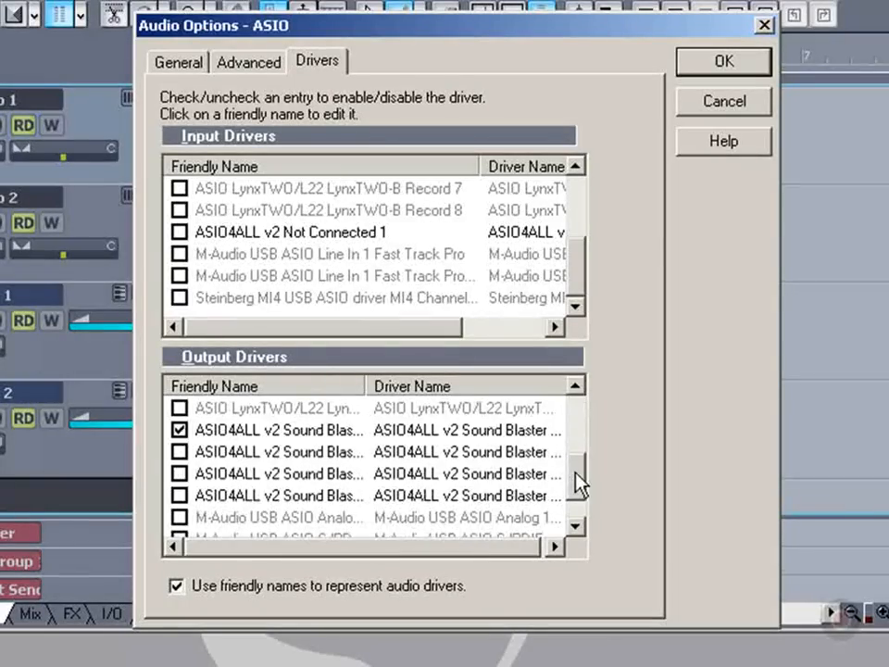
left_click(177, 429)
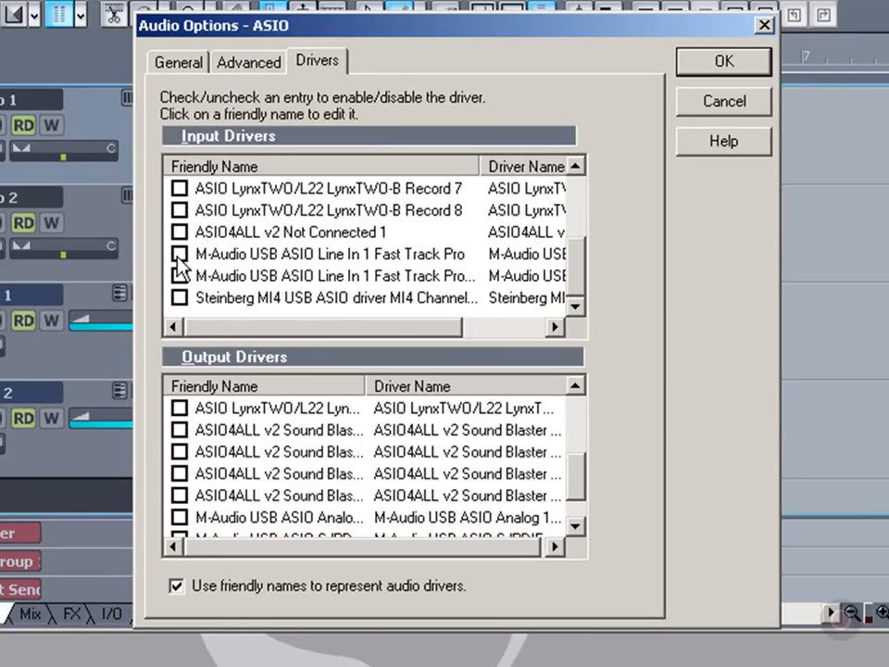
left_click(179, 254)
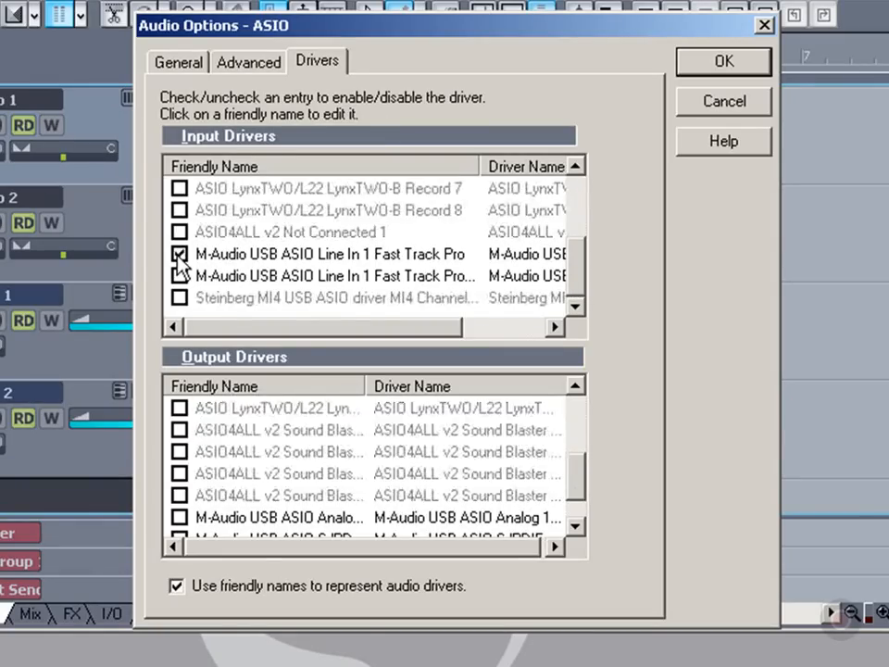
left_click(179, 253)
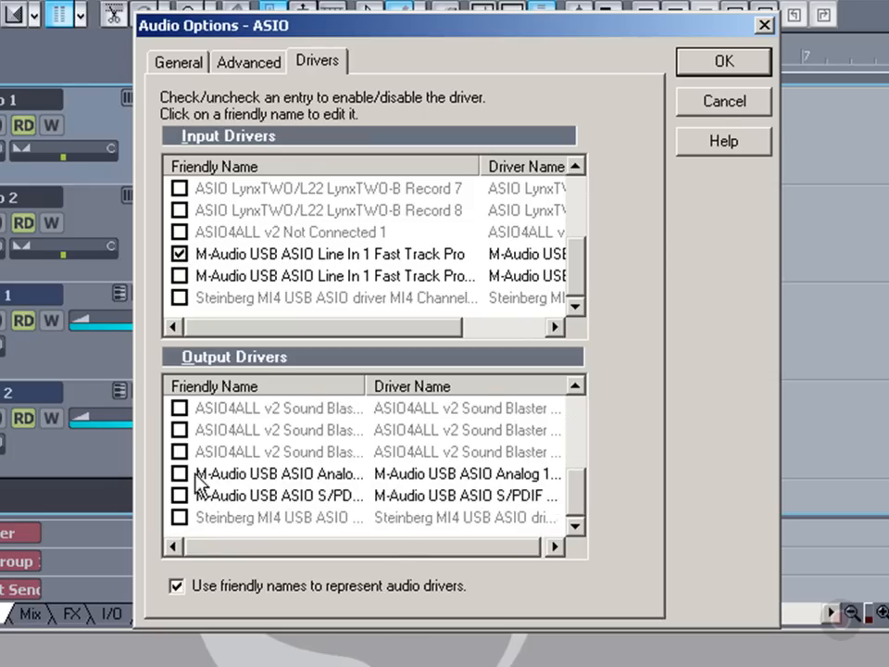
left_click(180, 473)
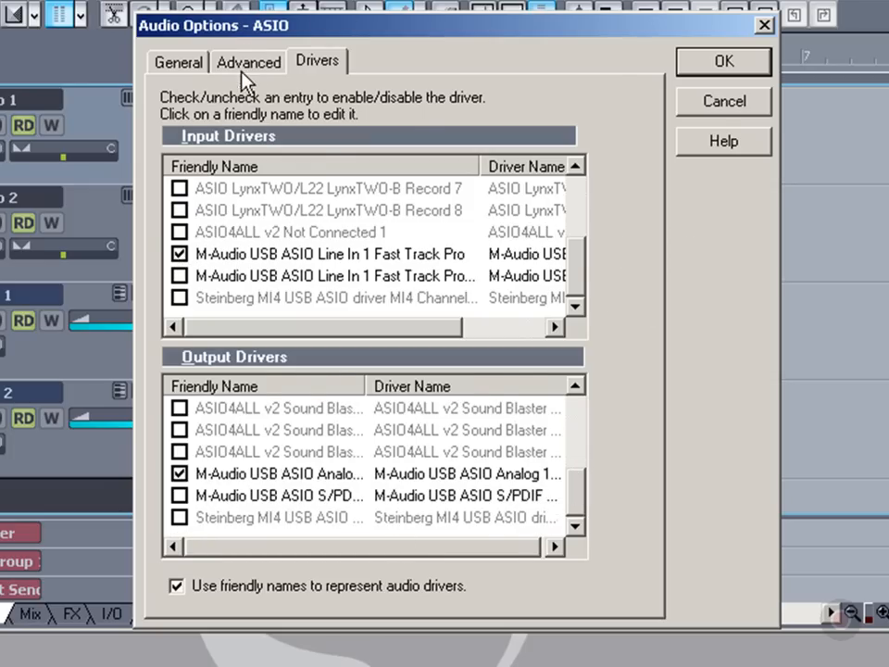
left_click(248, 61)
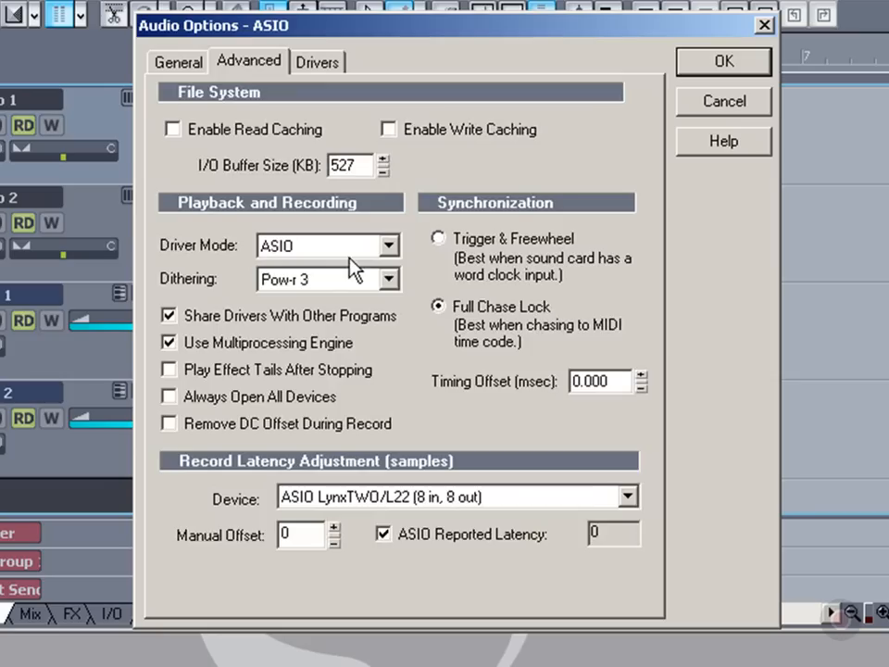
left_click(178, 61)
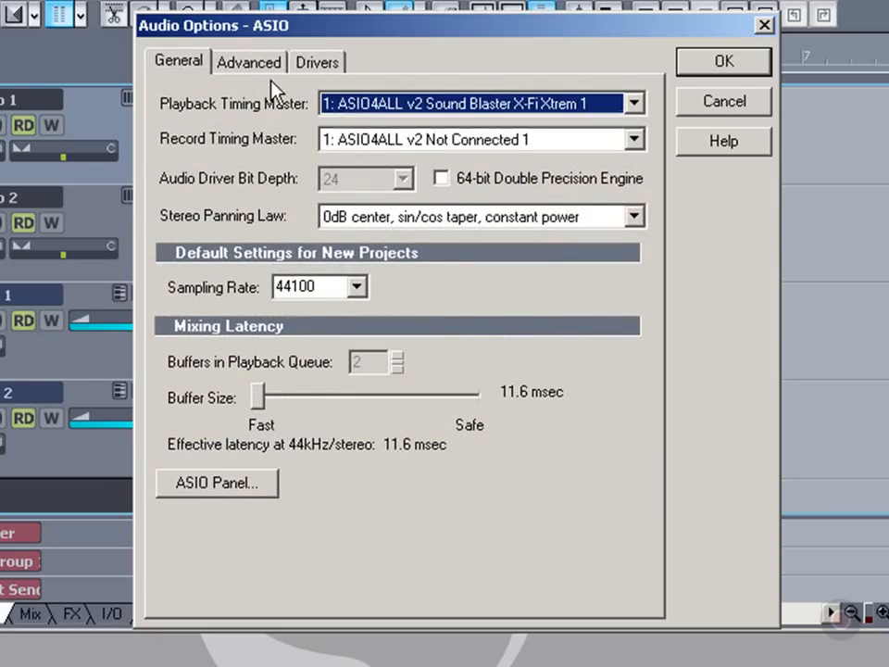
Confirm the driver changes, quit and relaunch SONAR, then open recent project test.cwp
left_click(723, 60)
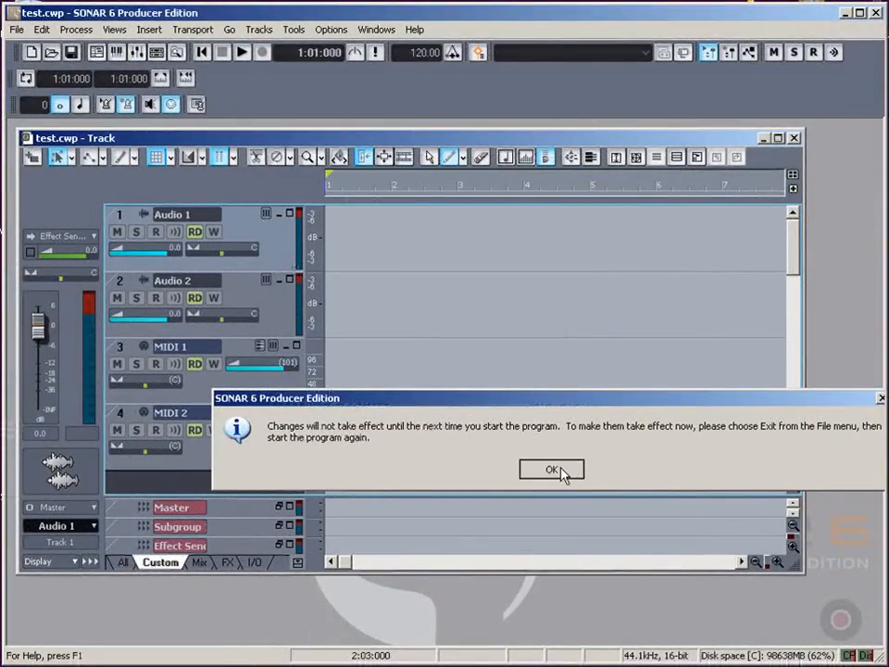
left_click(551, 470)
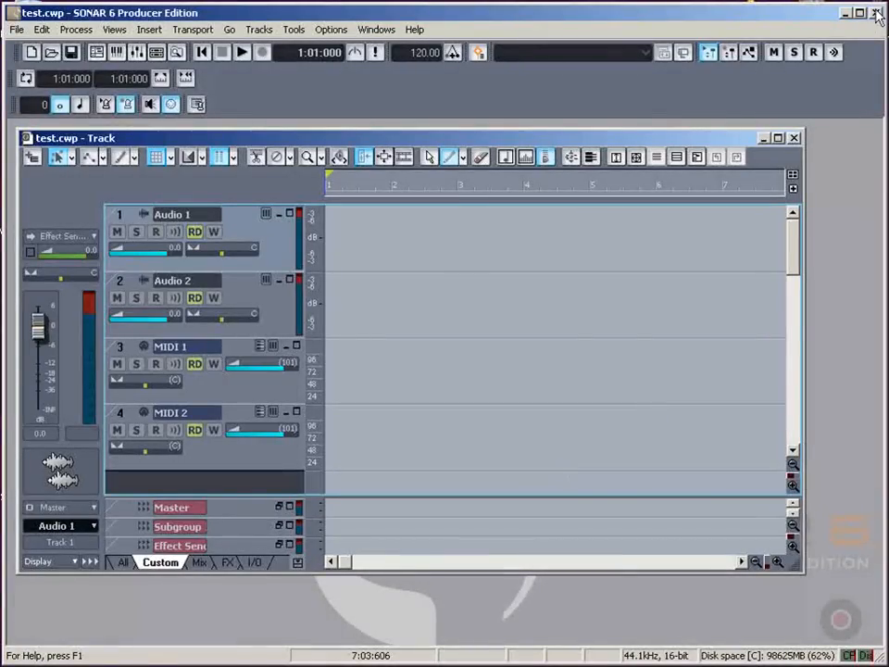
left_click(875, 12)
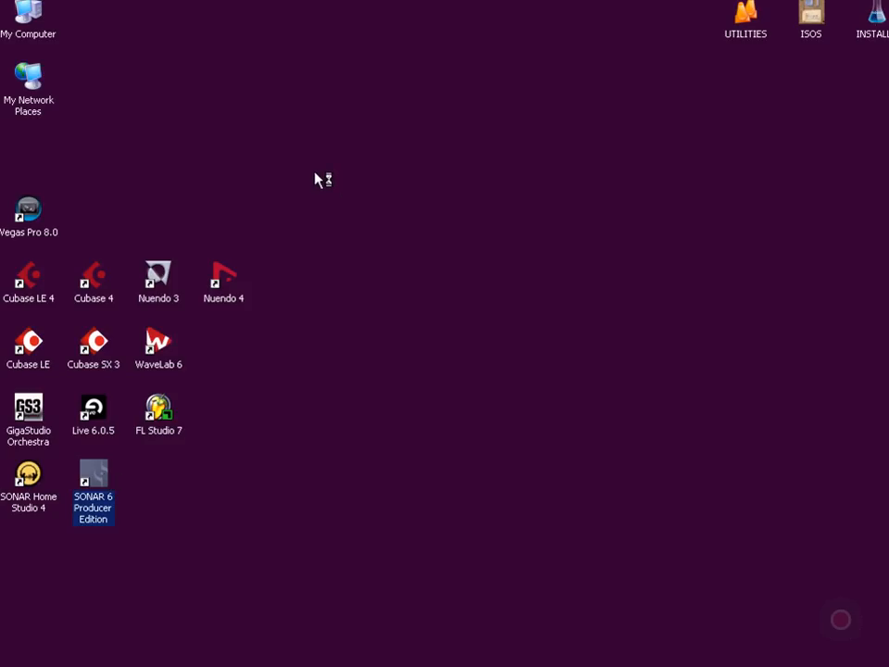
double_click(93, 477)
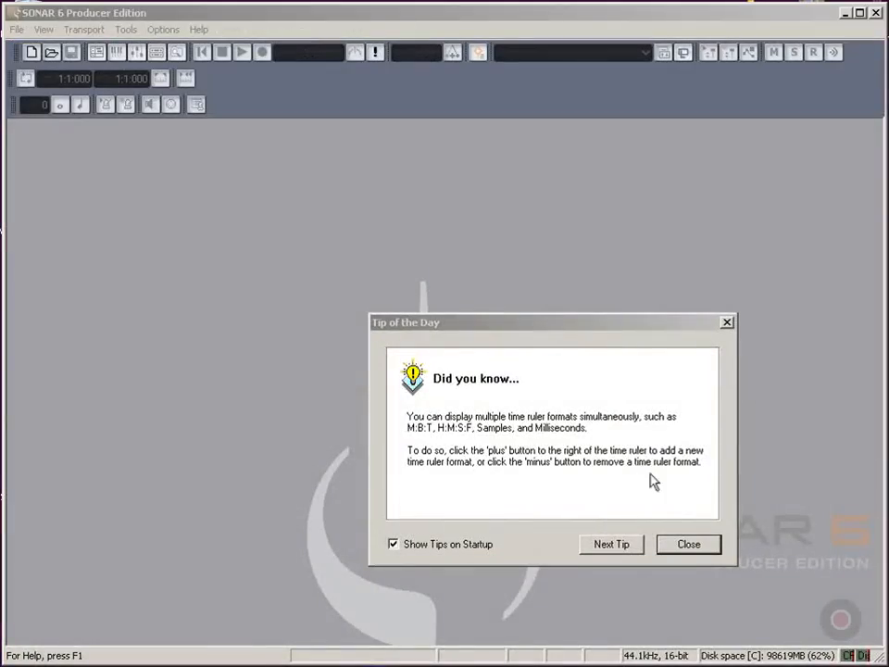
left_click(688, 543)
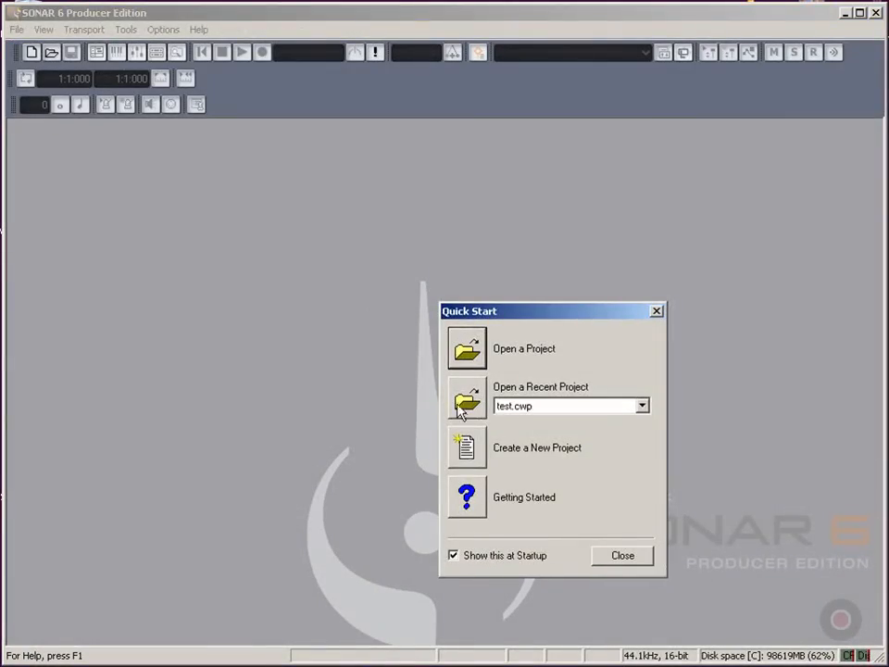
left_click(466, 401)
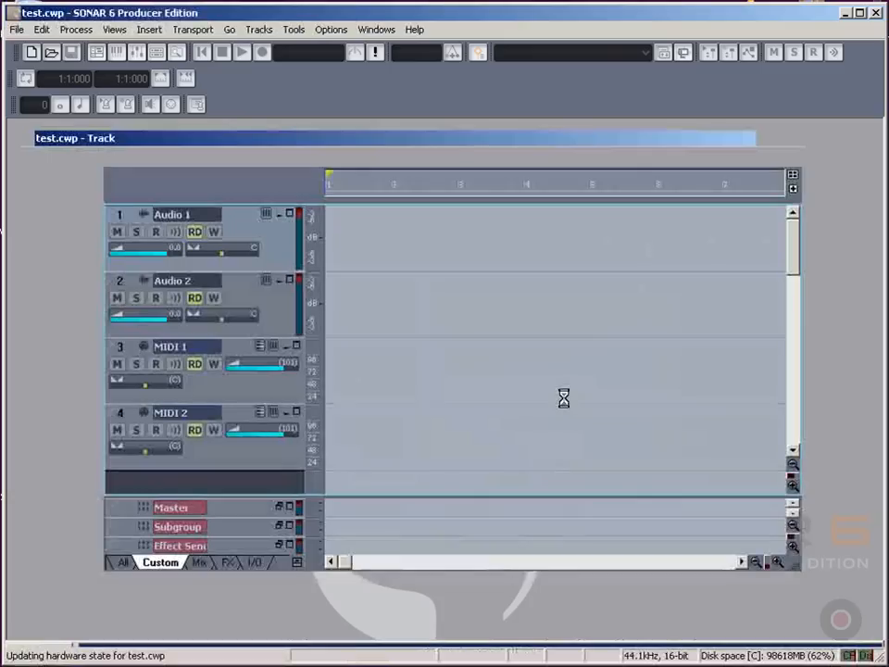
Reopen Audio options to confirm M-Audio timing masters, ASIO mode, and enabled M-Audio drivers
left_click(331, 28)
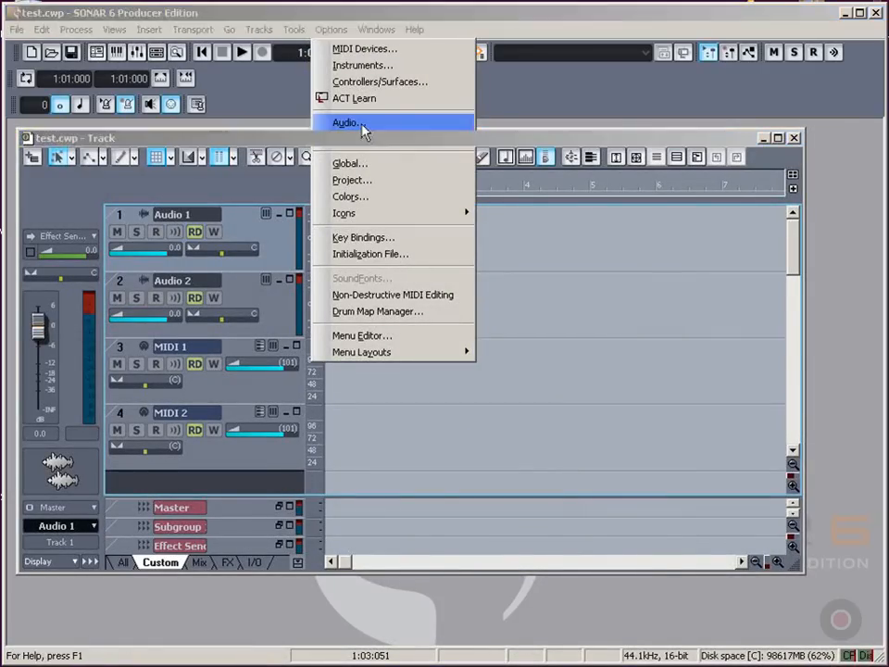
left_click(348, 122)
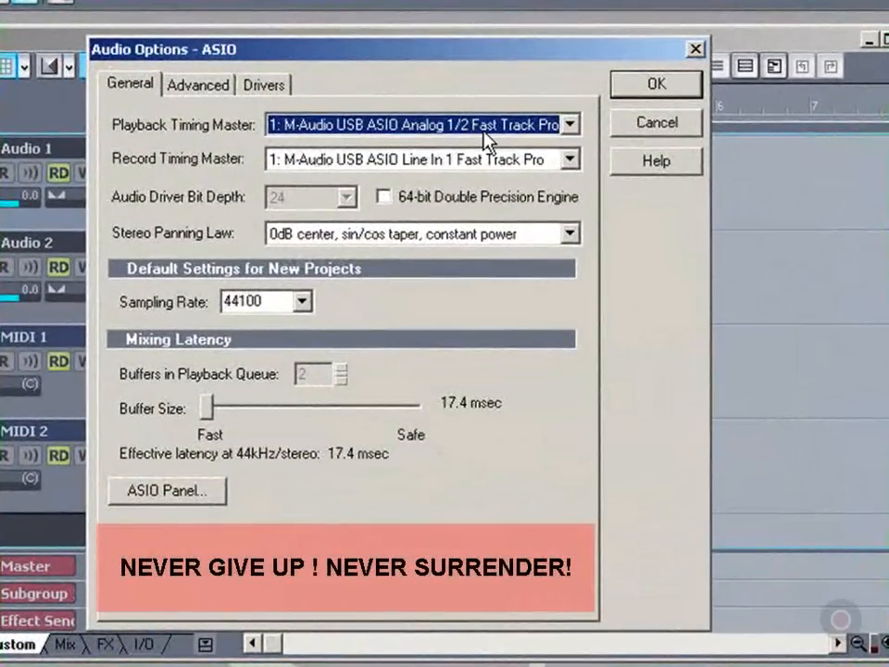
mouse_move(359, 133)
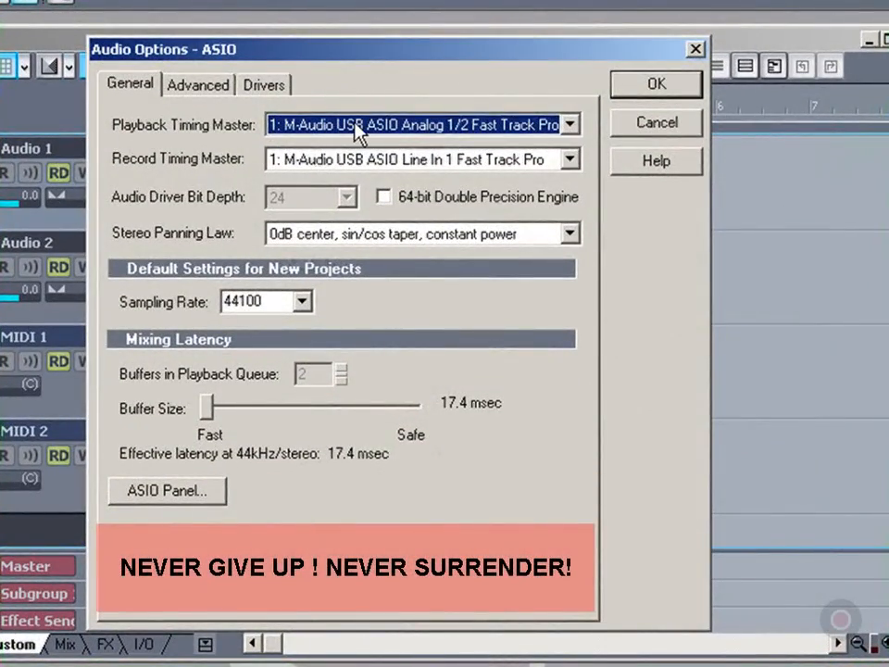
mouse_move(295, 165)
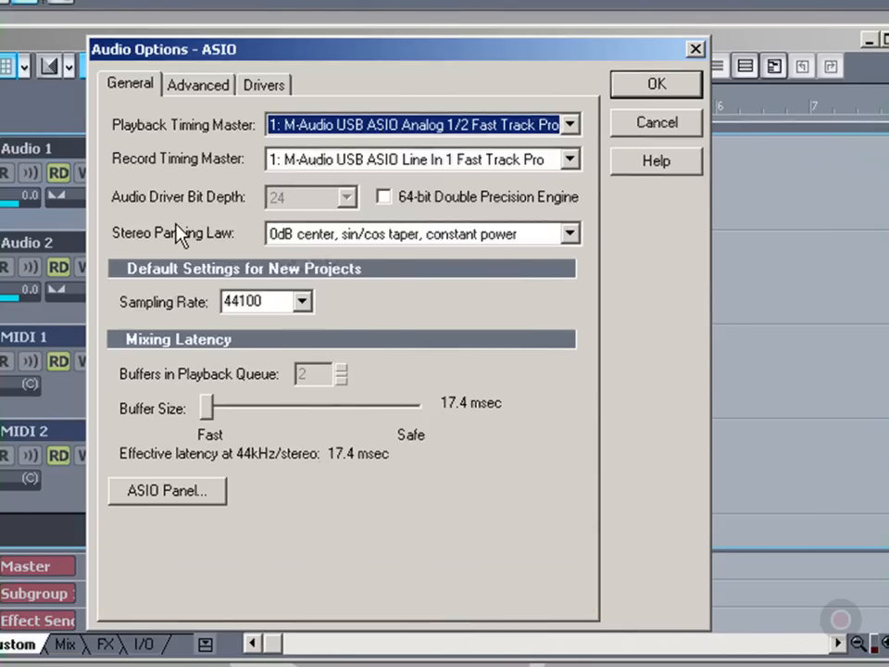
left_click(198, 84)
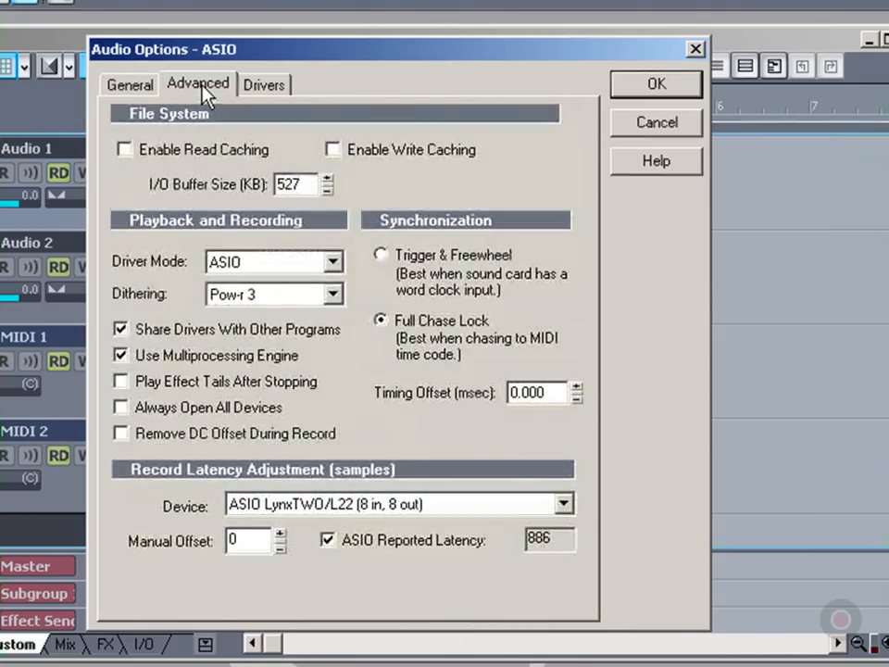
mouse_move(264, 273)
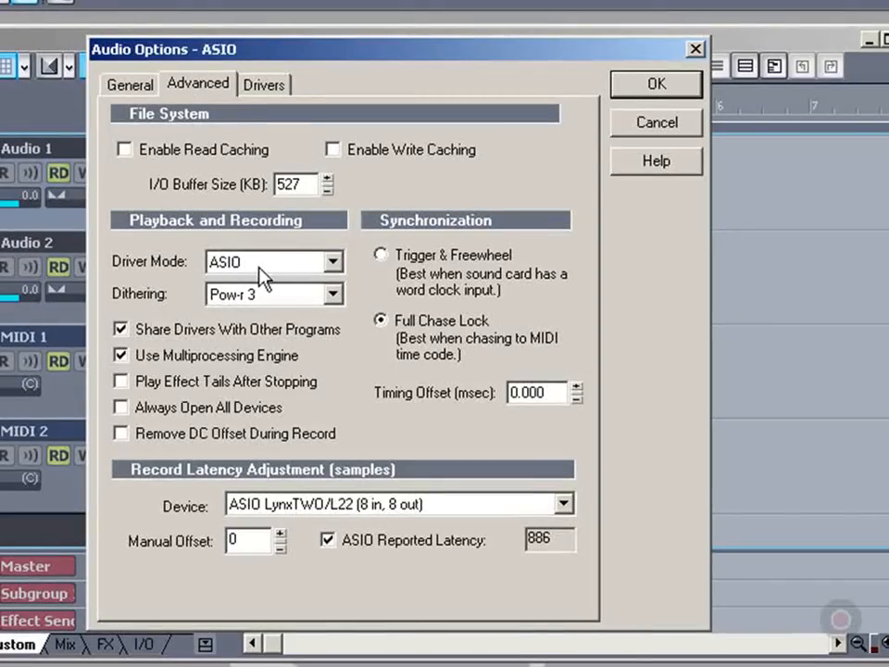
left_click(264, 85)
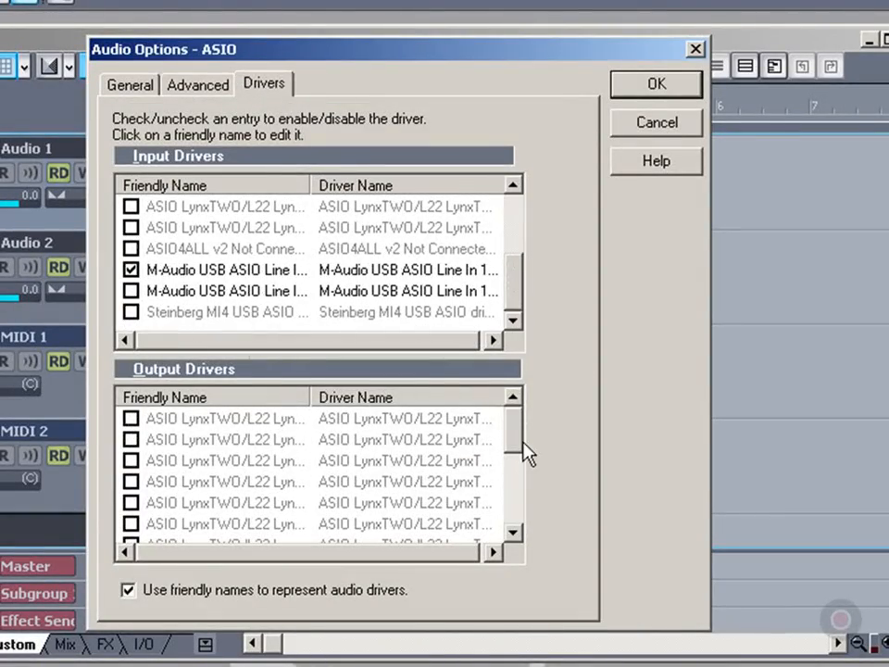
scroll("down", 3)
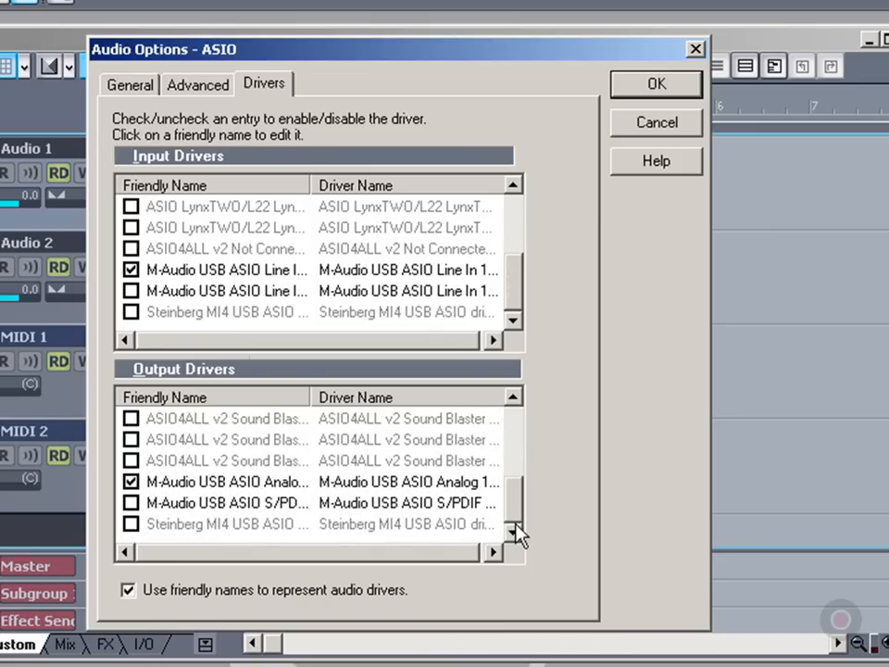